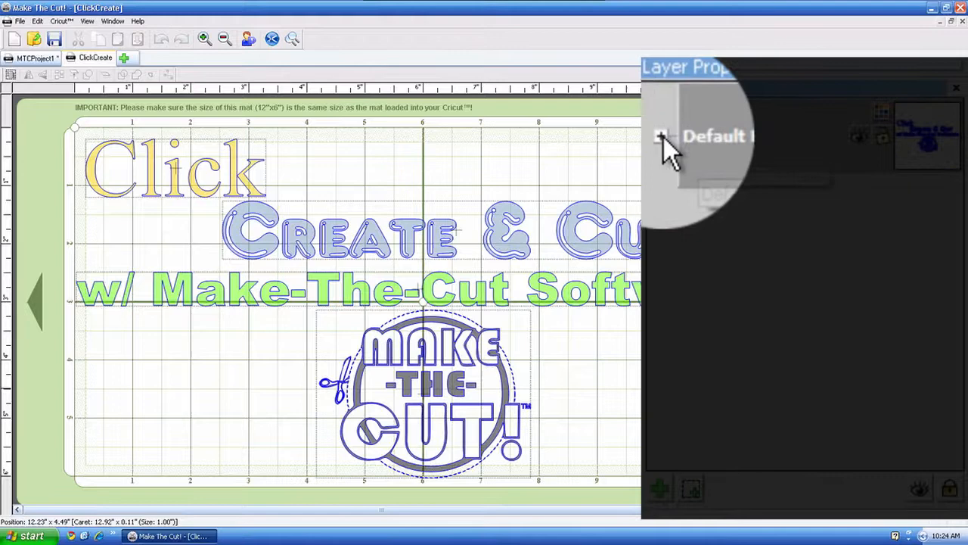
Check the Default Layer shapes, select the text and bat, and make Bottom Bat current.
left_click(662, 136)
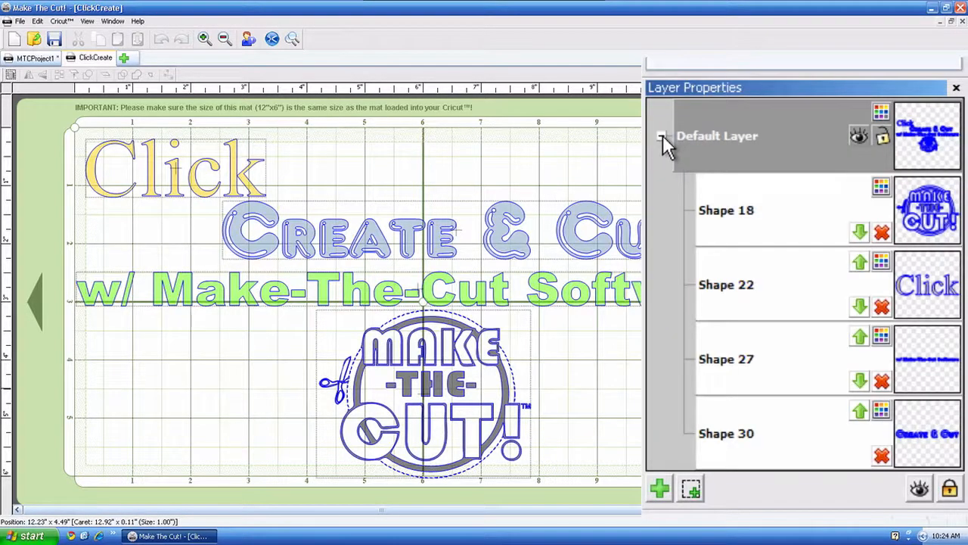
left_click(662, 135)
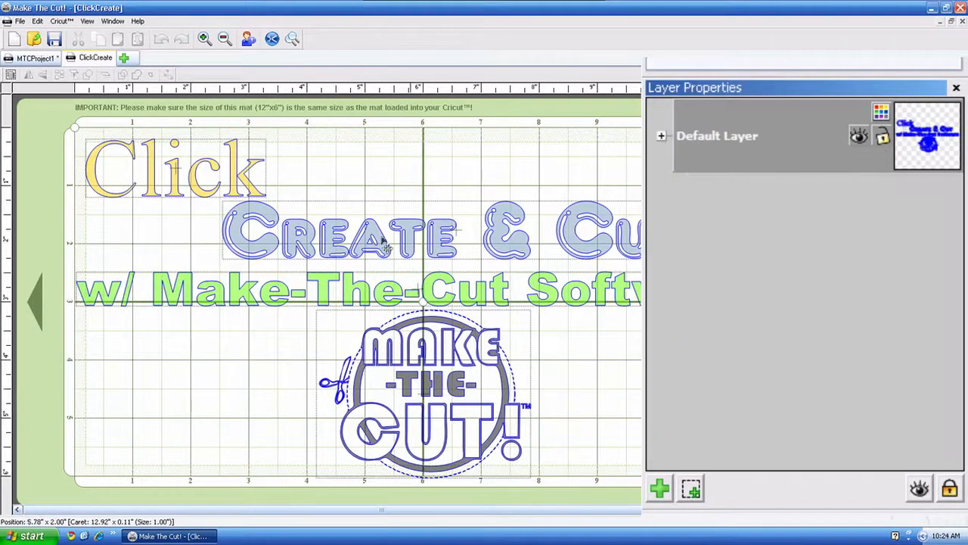
left_click(34, 58)
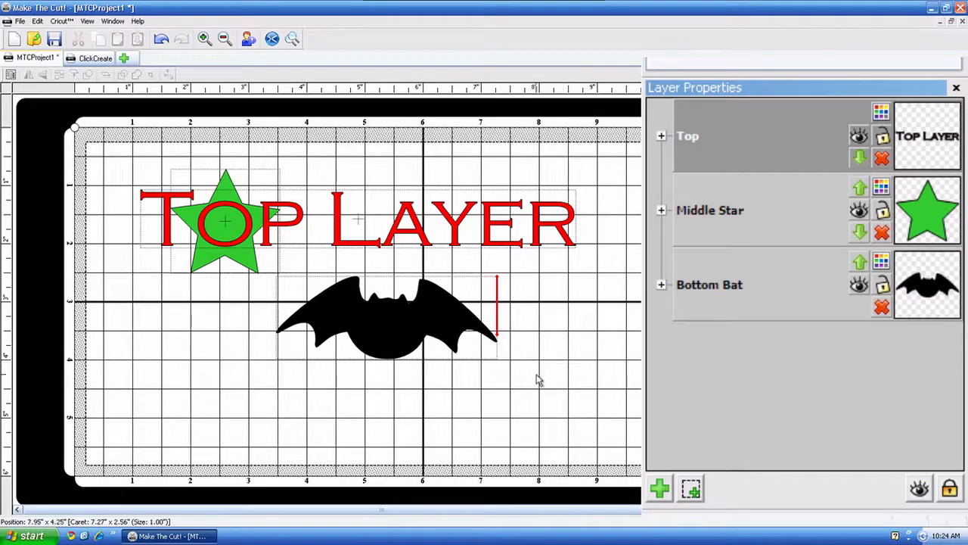
mouse_move(239, 261)
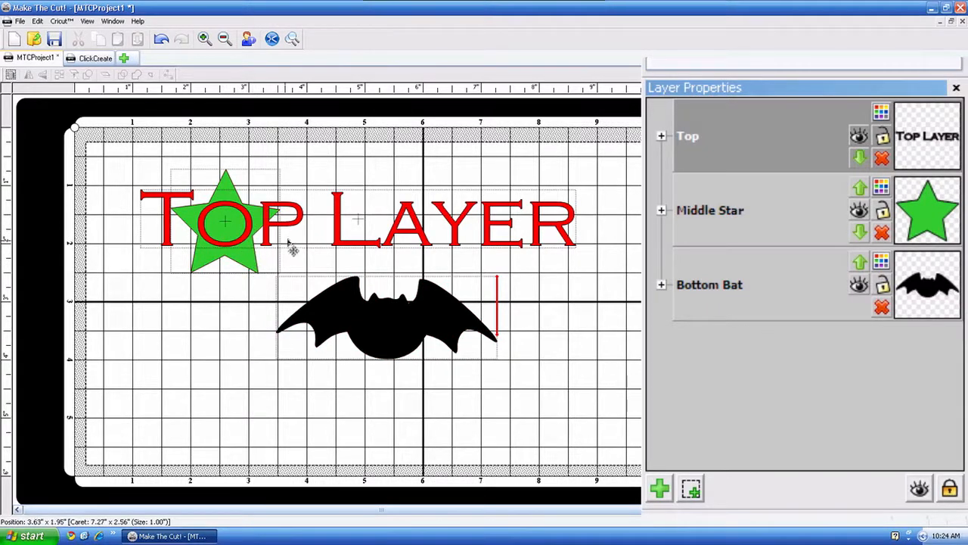
left_click(355, 220)
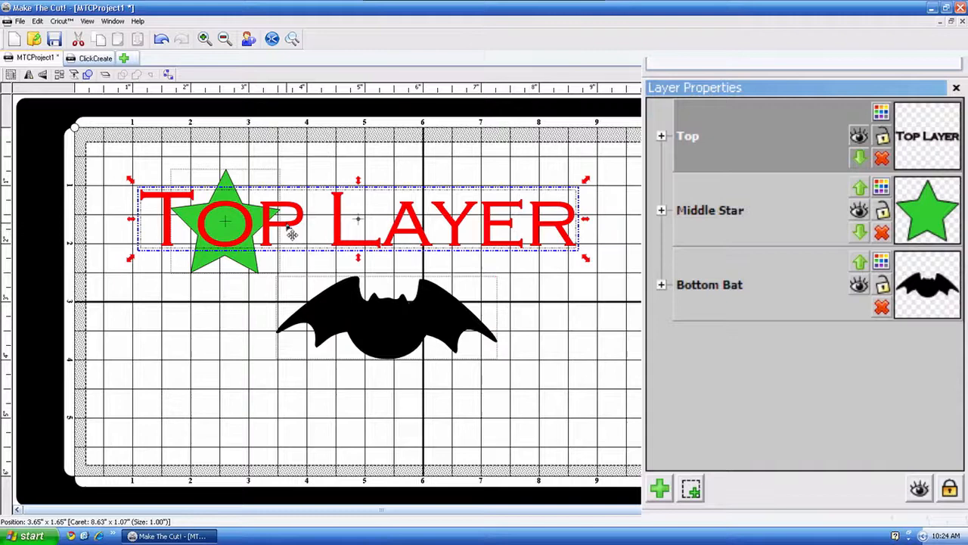
left_click(386, 318)
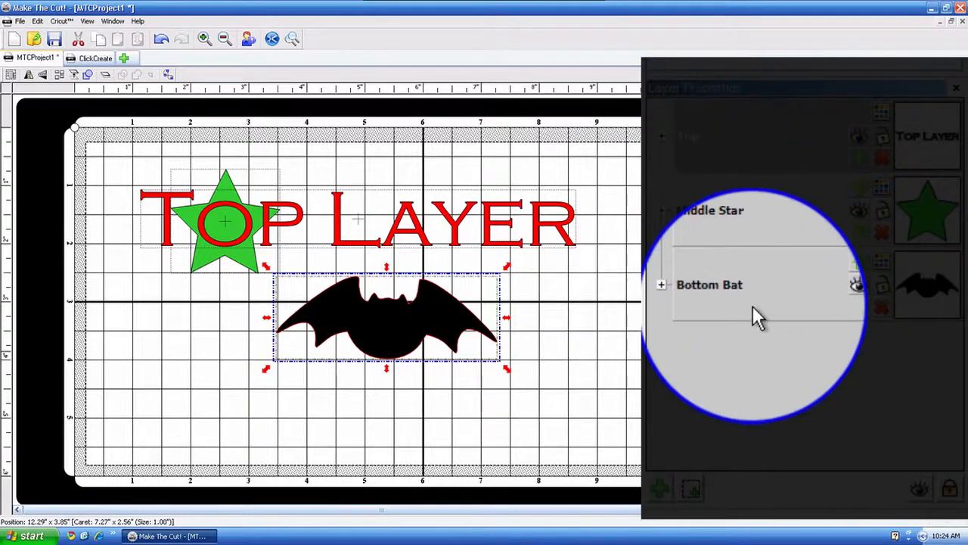
left_click(709, 284)
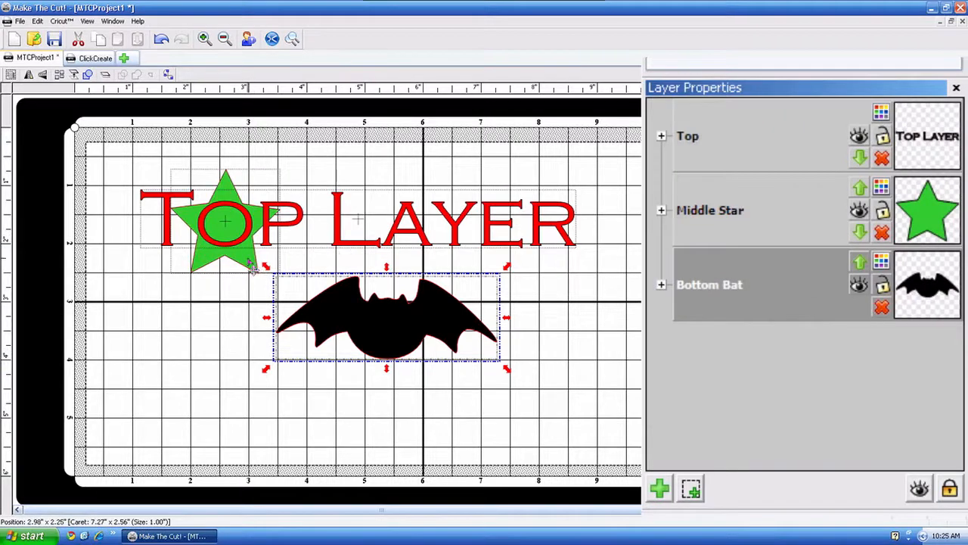
Drag the green star down off the Top Layer text and back over it.
left_click(224, 219)
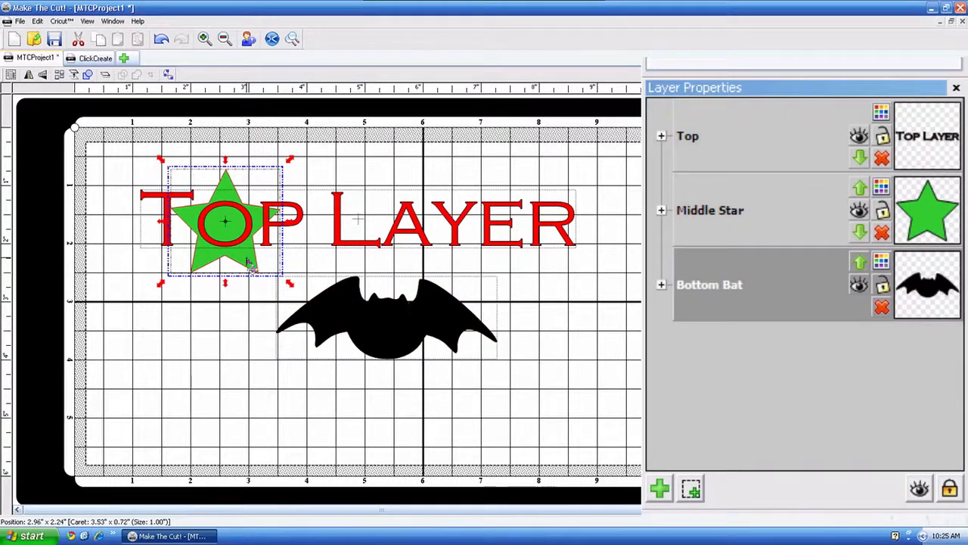
left_click_drag(224, 219, 216, 296)
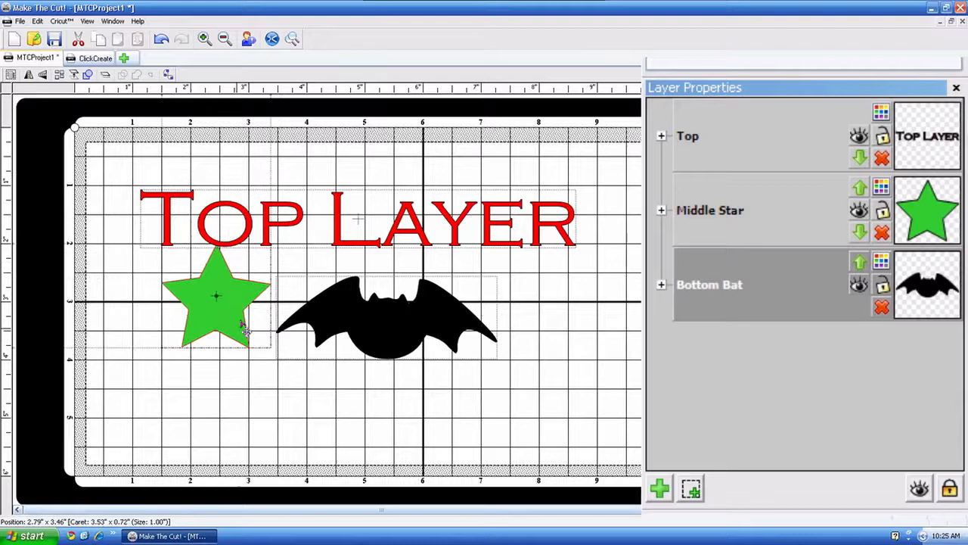
left_click_drag(216, 295, 233, 227)
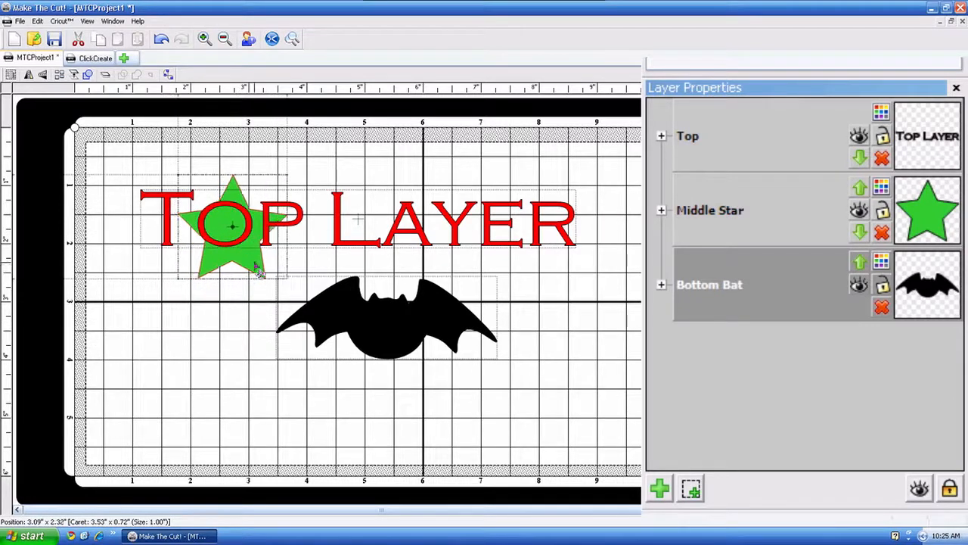
left_click(233, 227)
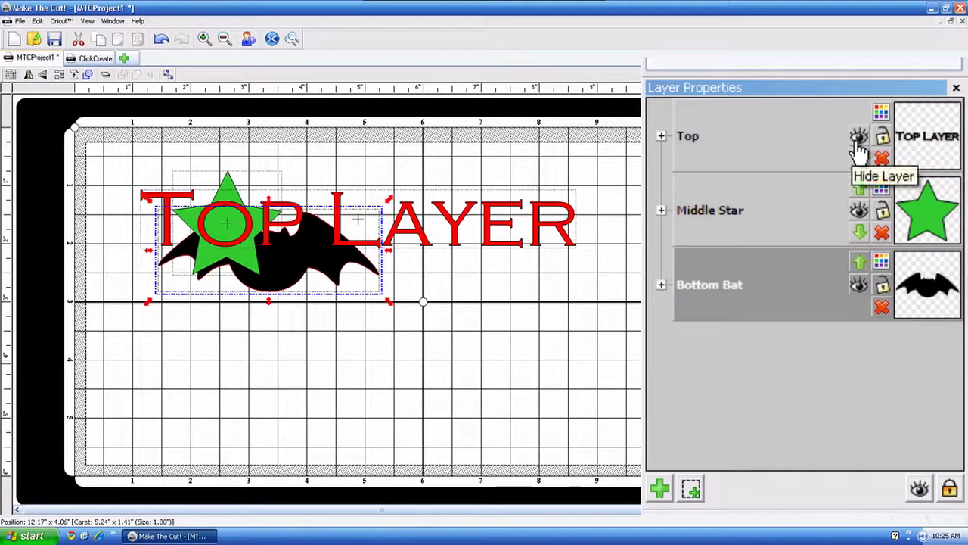
mouse_move(859, 144)
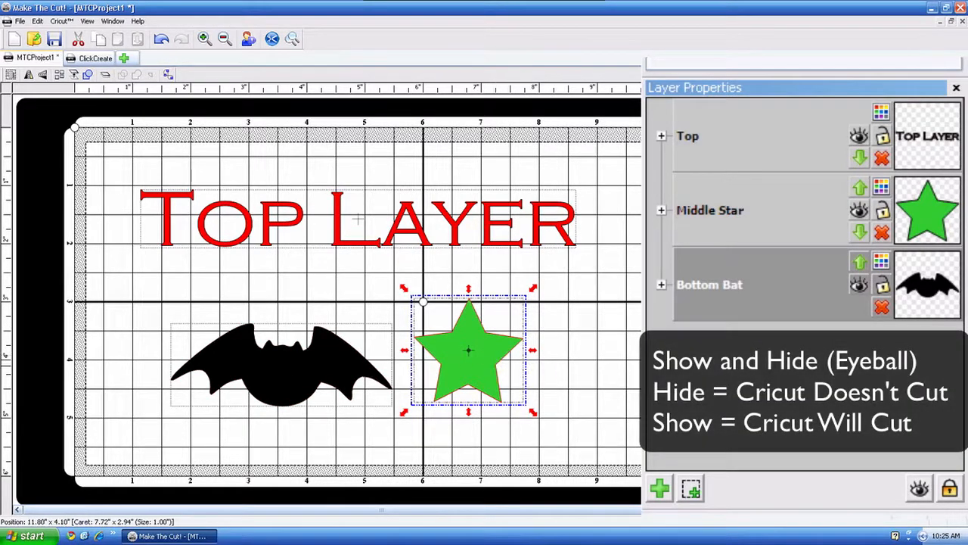
mouse_move(825, 265)
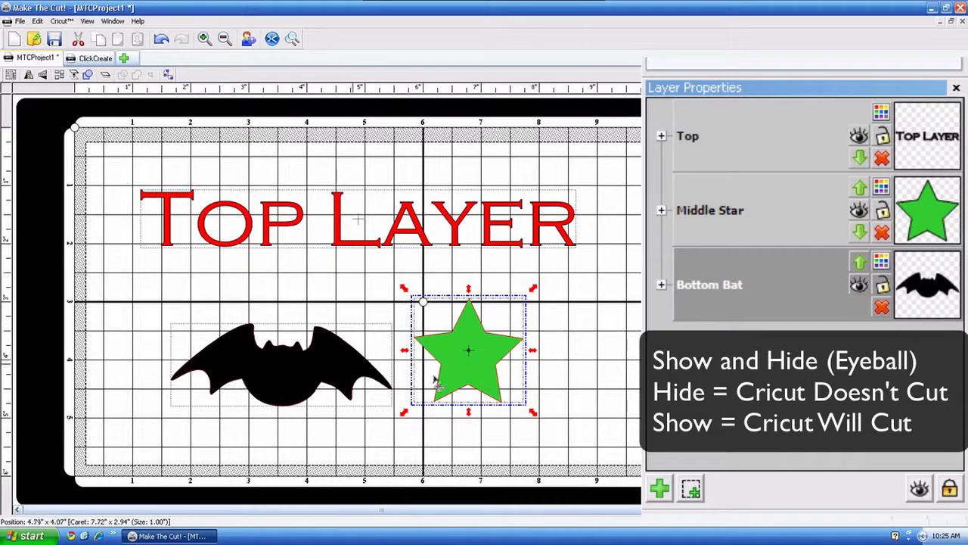
mouse_move(859, 284)
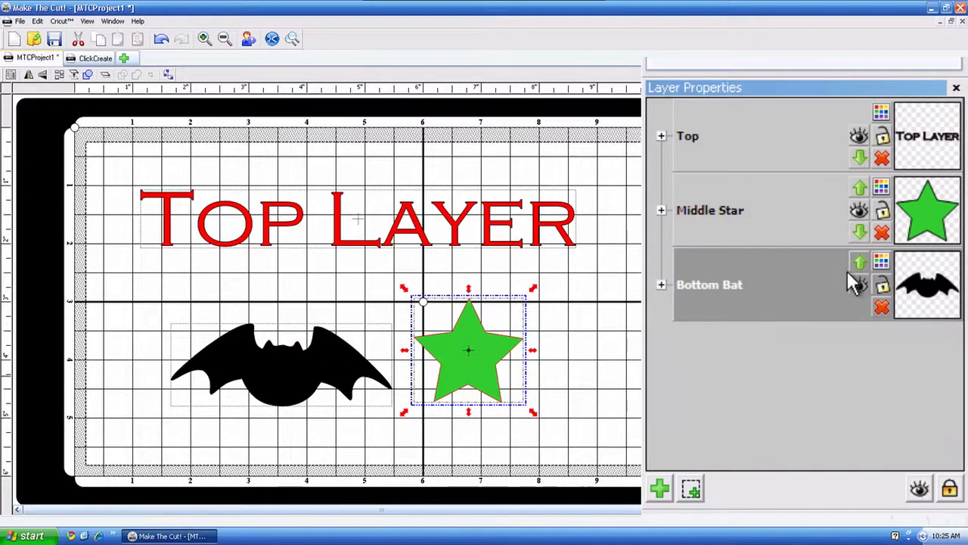
mouse_move(858, 288)
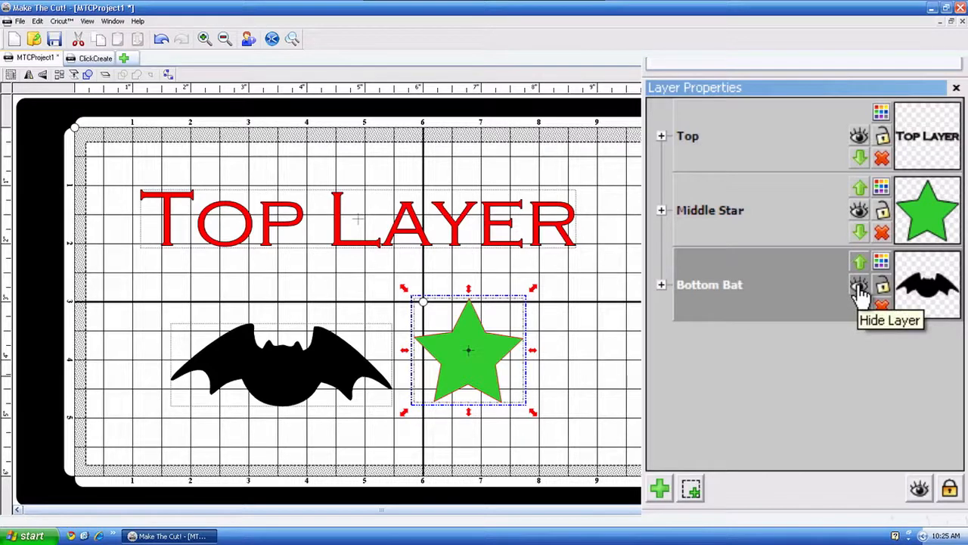
Hide Bottom Bat, try Cut with Cricut, then show Bottom Bat and Middle Star again.
left_click(858, 286)
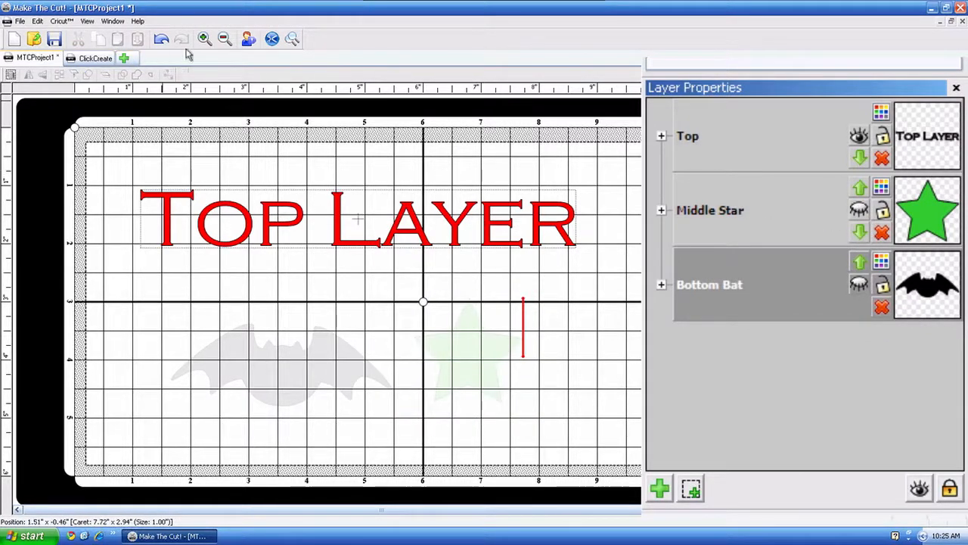
mouse_move(273, 38)
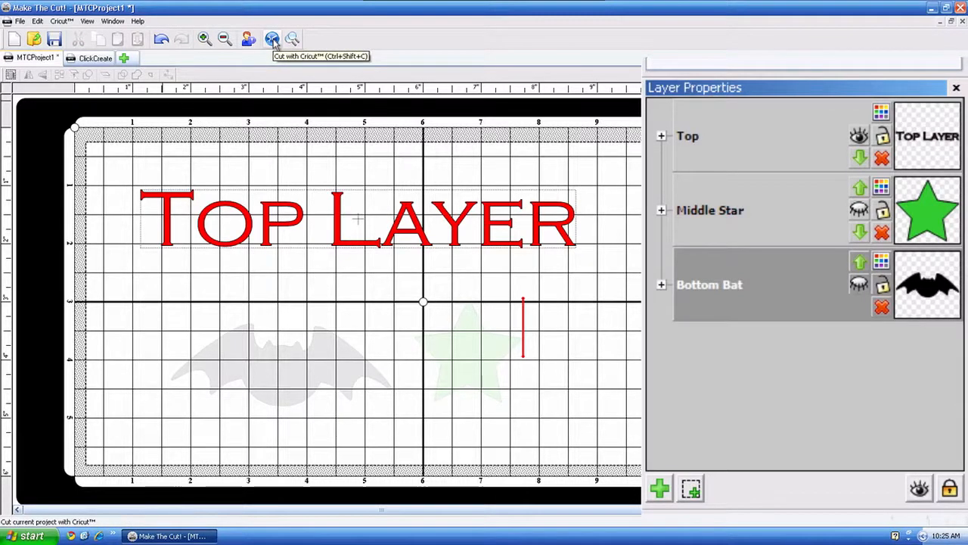
left_click(272, 40)
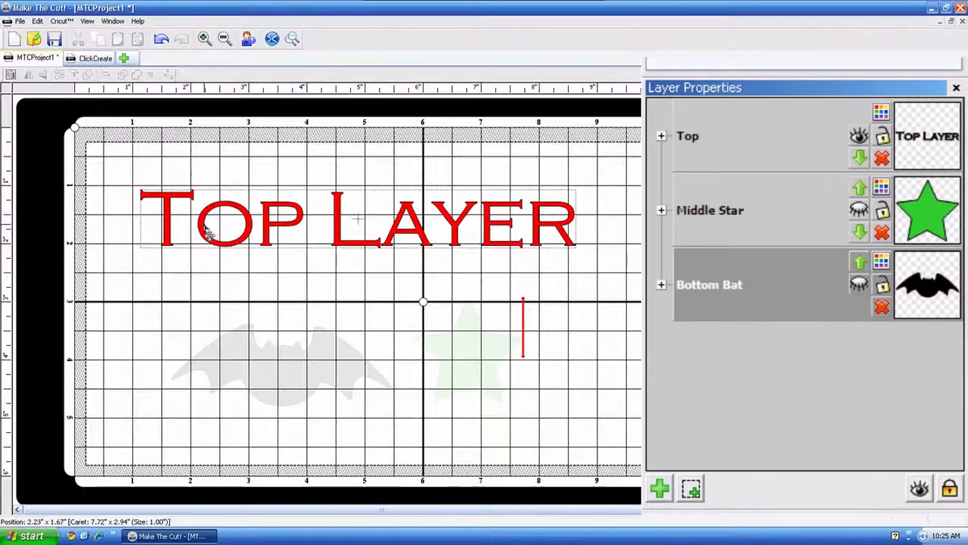
mouse_move(363, 258)
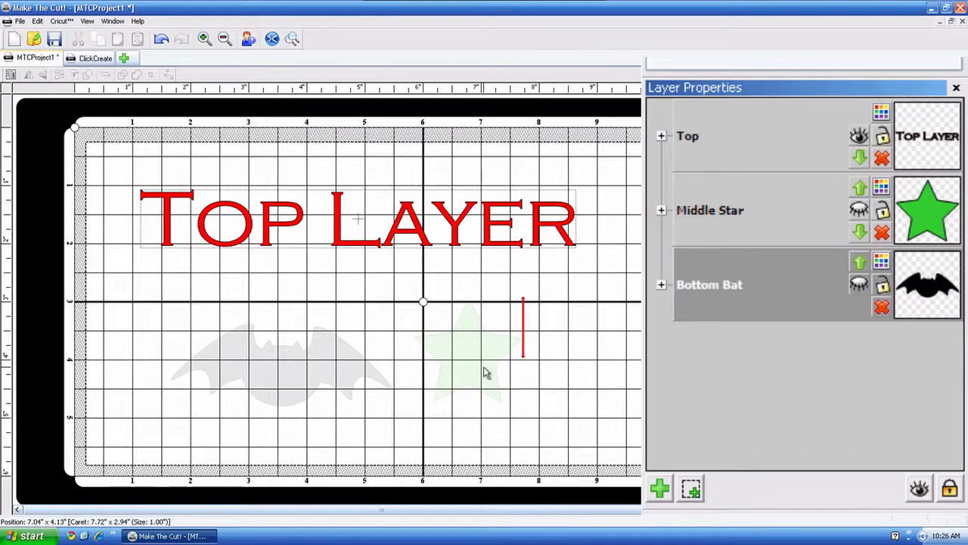
mouse_move(859, 288)
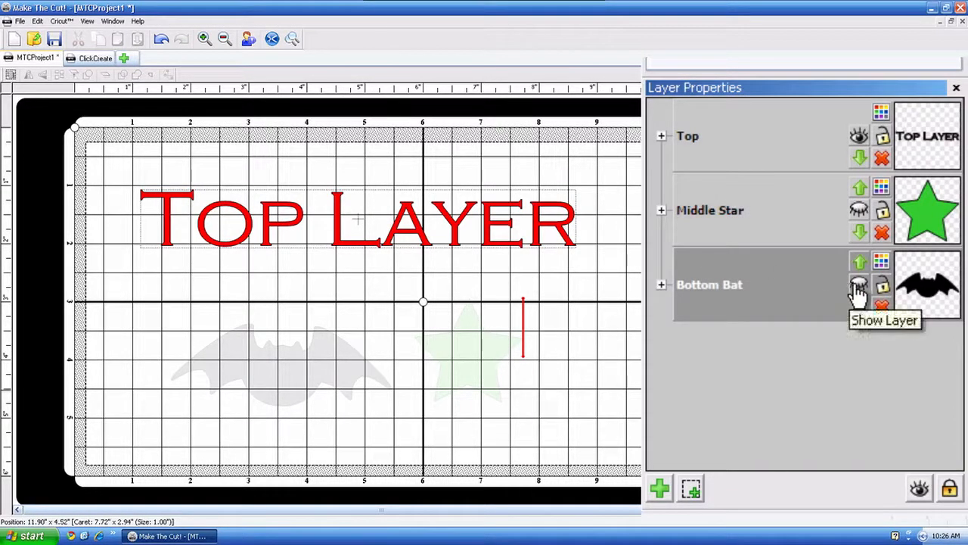
left_click(859, 286)
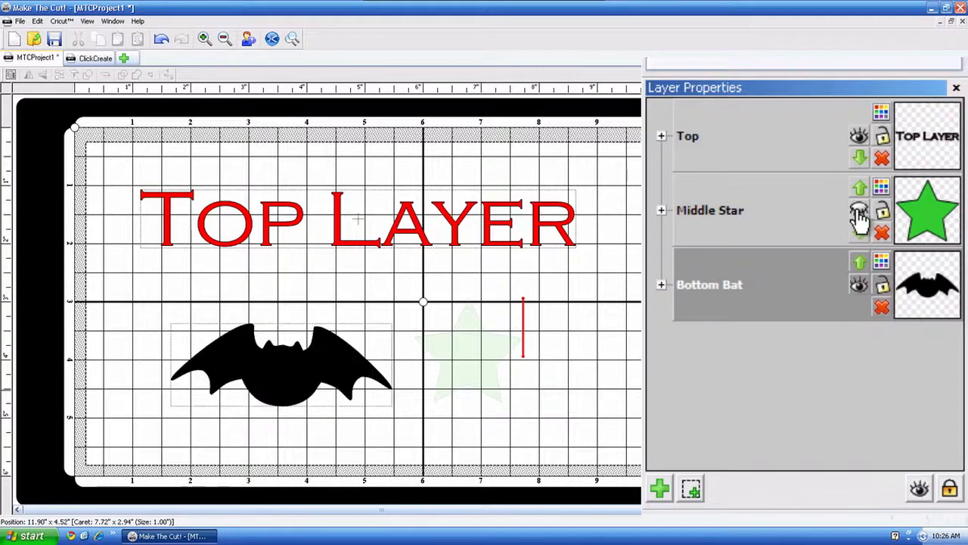
left_click(859, 210)
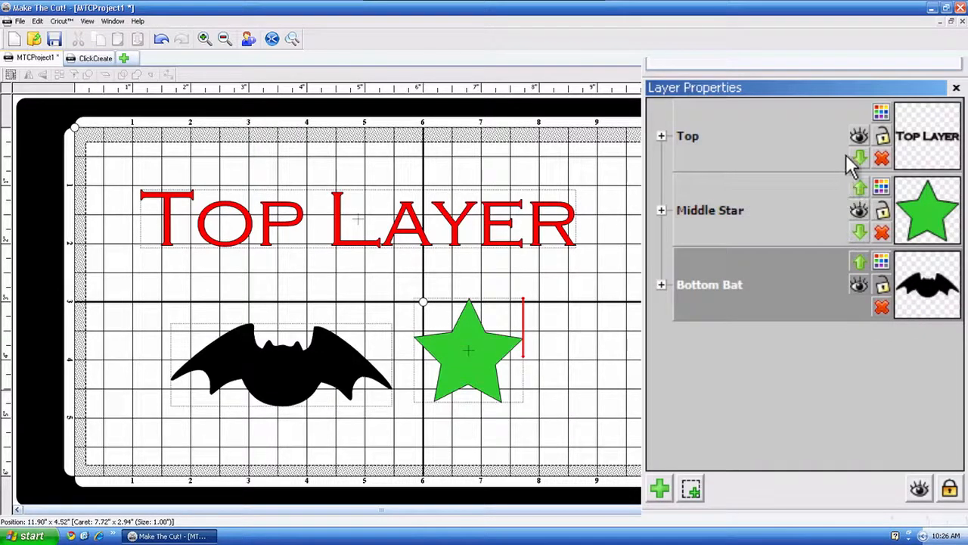
mouse_move(882, 112)
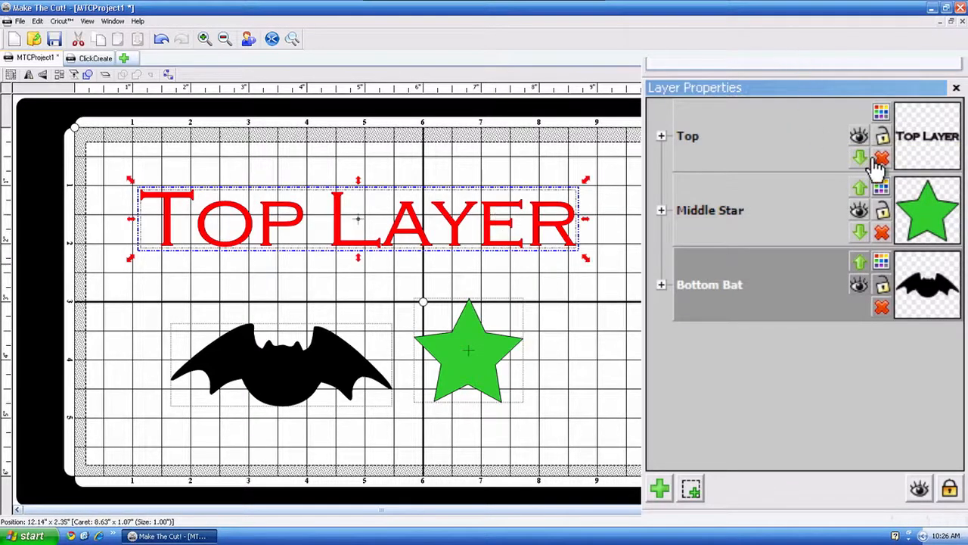
left_click(881, 111)
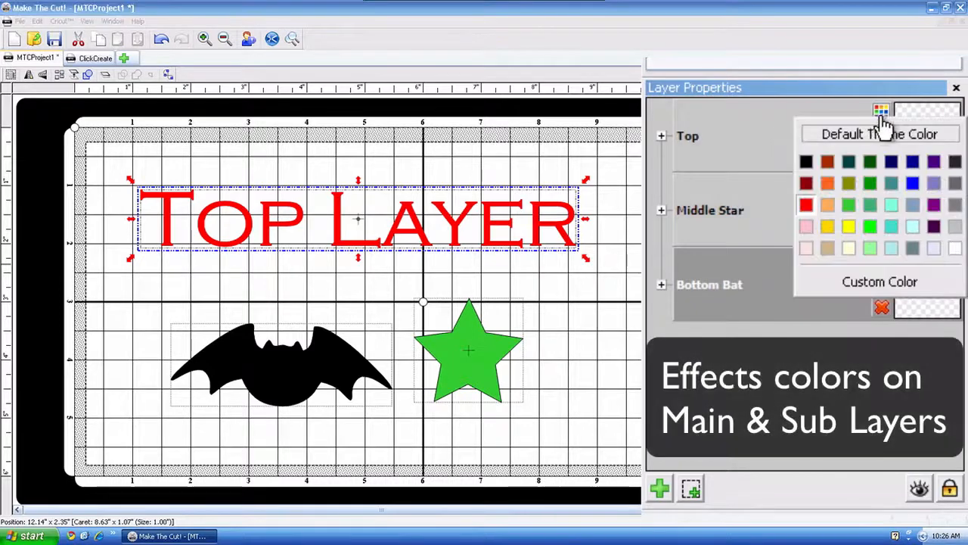
left_click(849, 183)
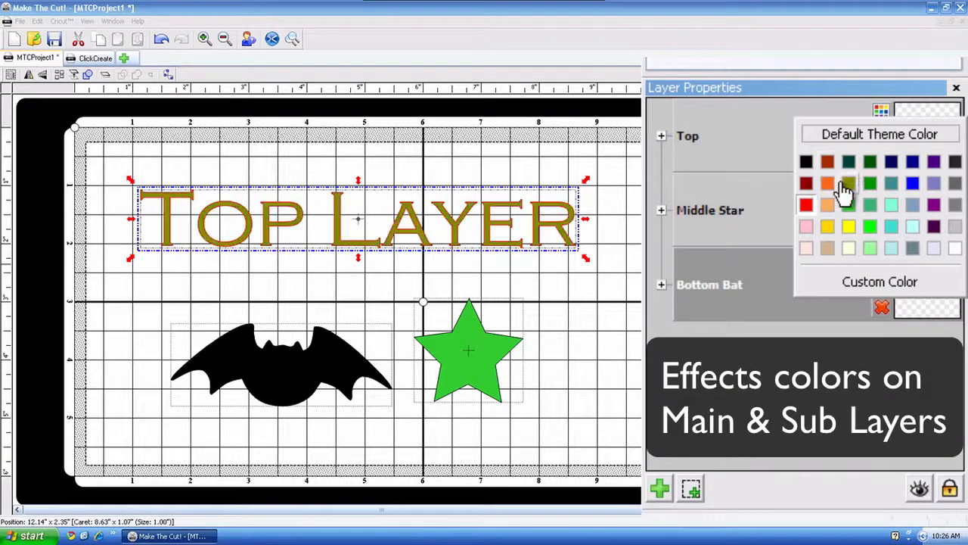
left_click(806, 204)
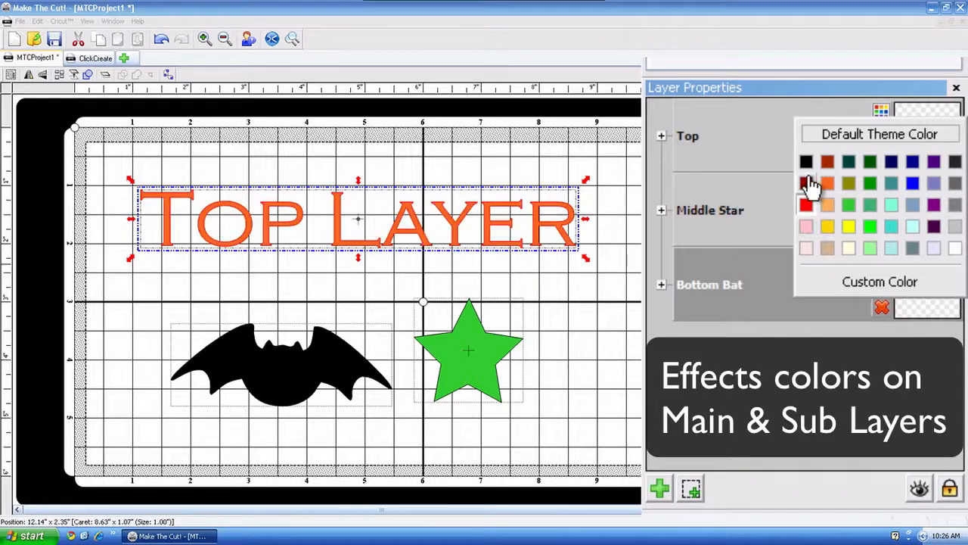
left_click(807, 204)
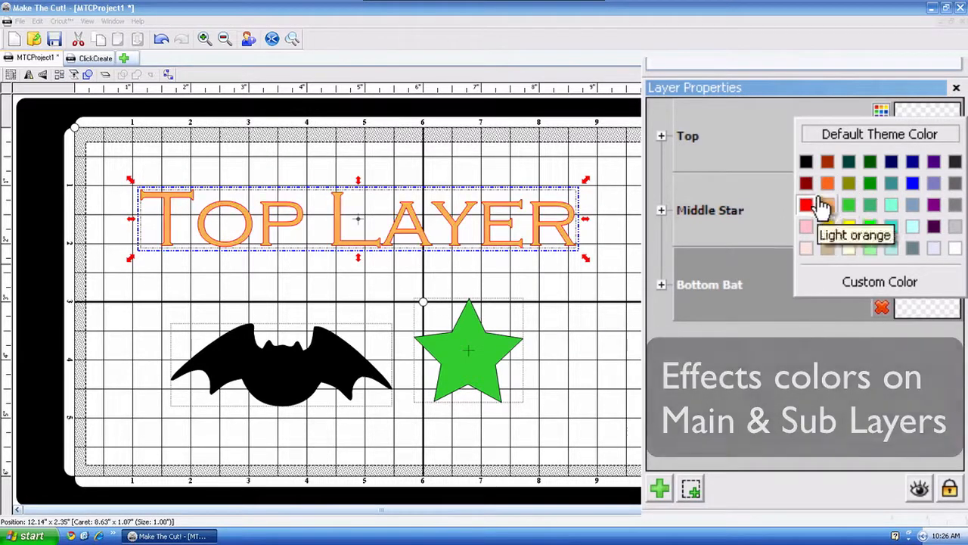
left_click(805, 204)
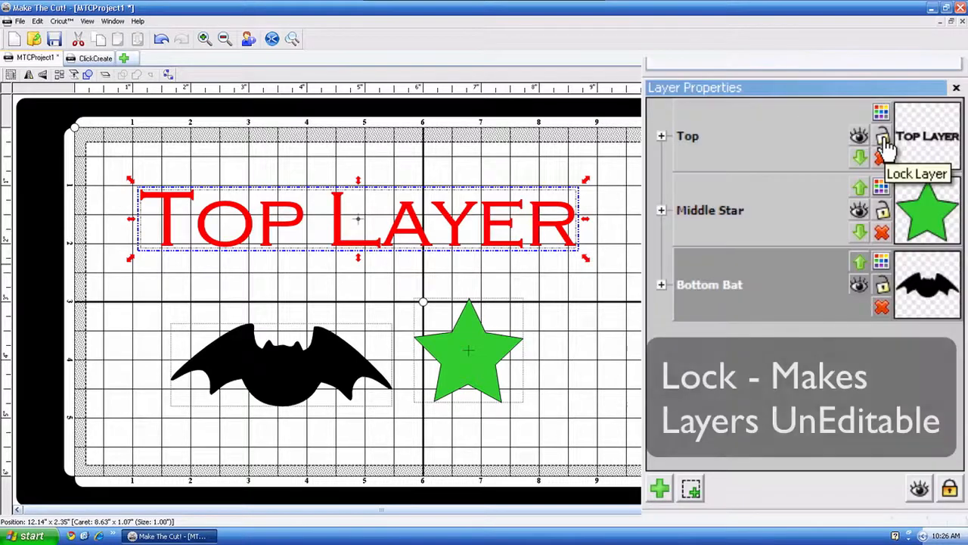
Lock the Top layer and attempt to drag its Top Layer text.
left_click(882, 136)
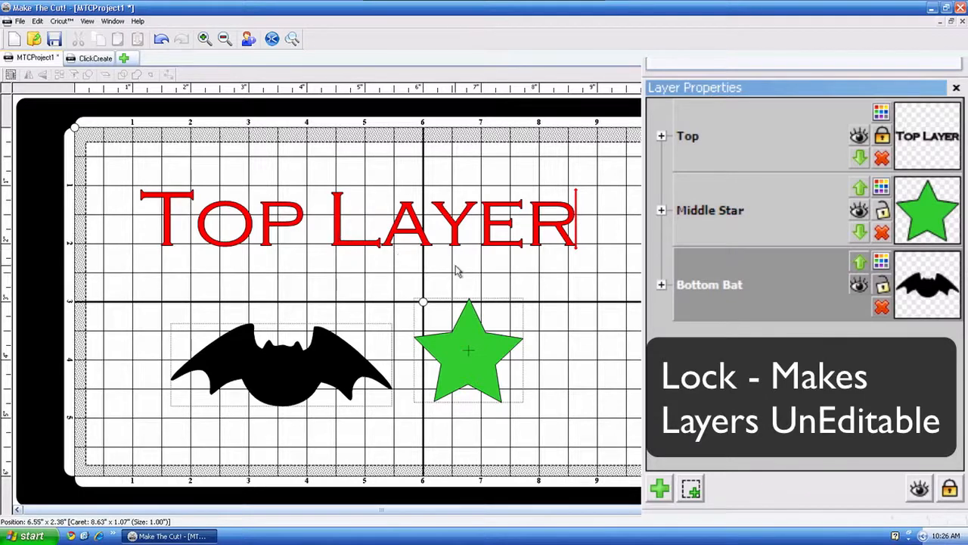
mouse_move(343, 238)
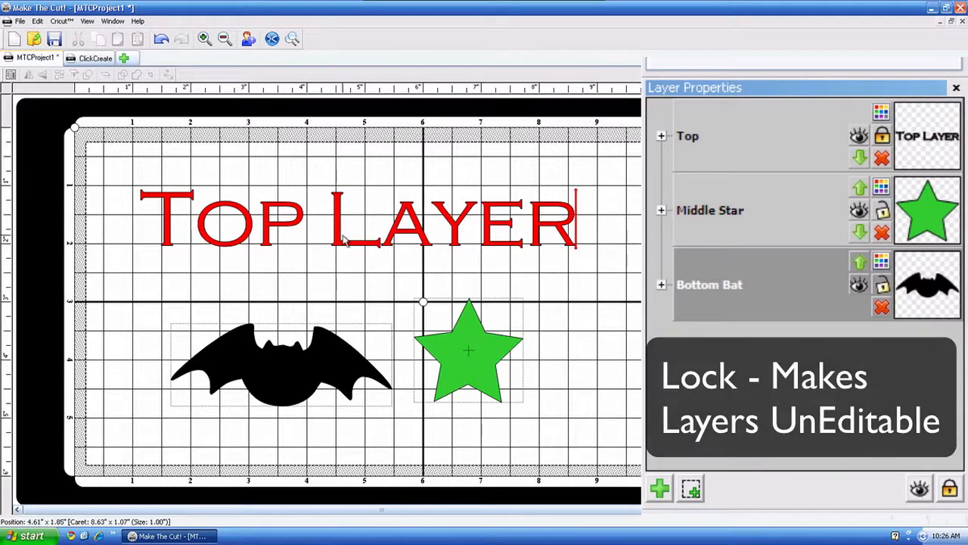
left_click_drag(280, 363, 306, 234)
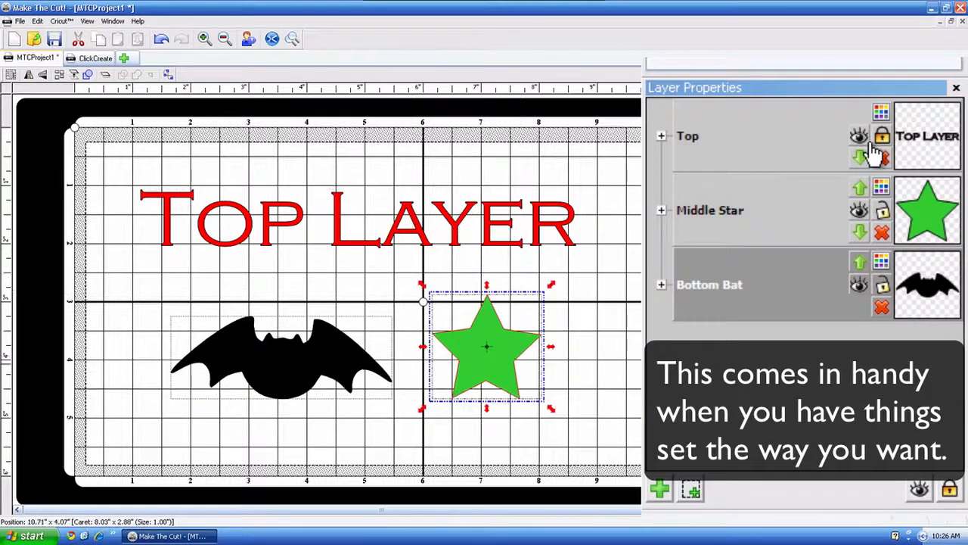
mouse_move(882, 136)
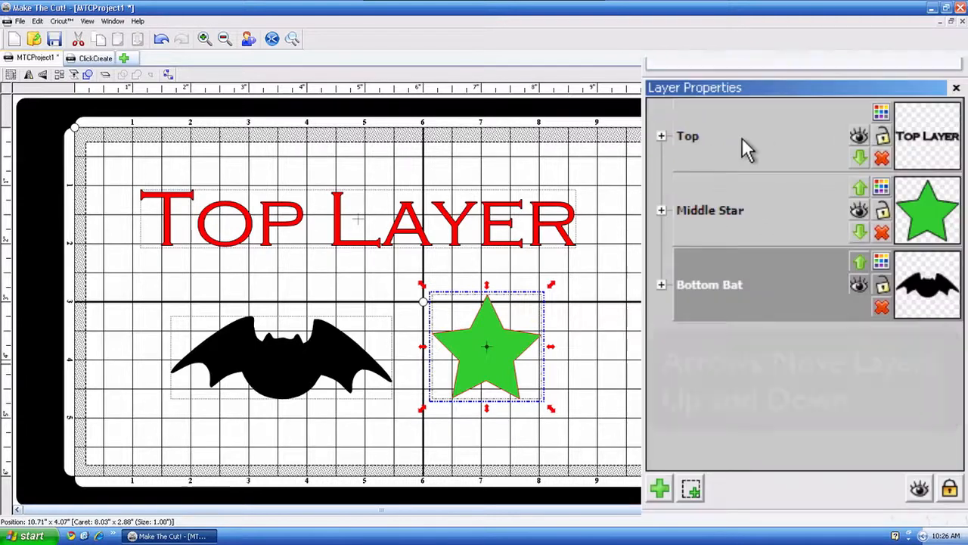
mouse_move(766, 153)
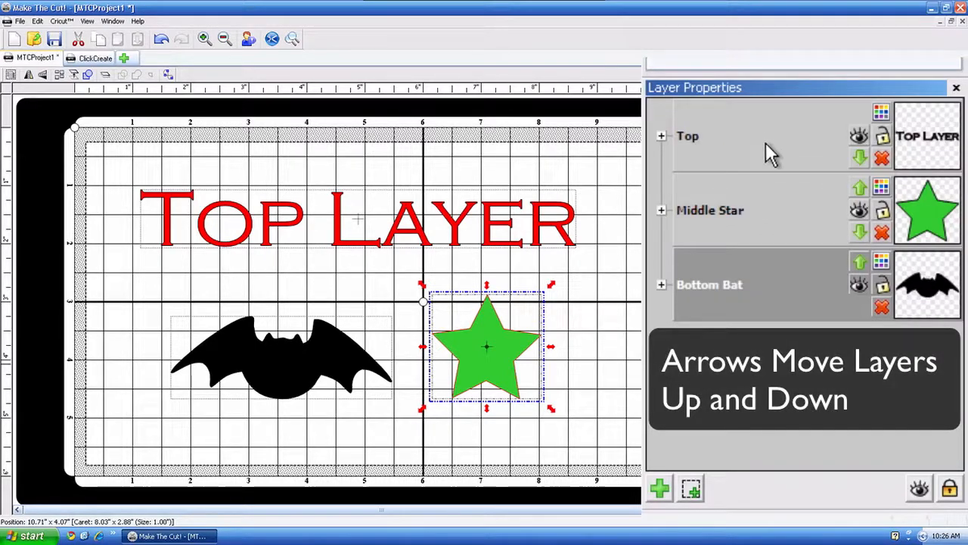
mouse_move(791, 152)
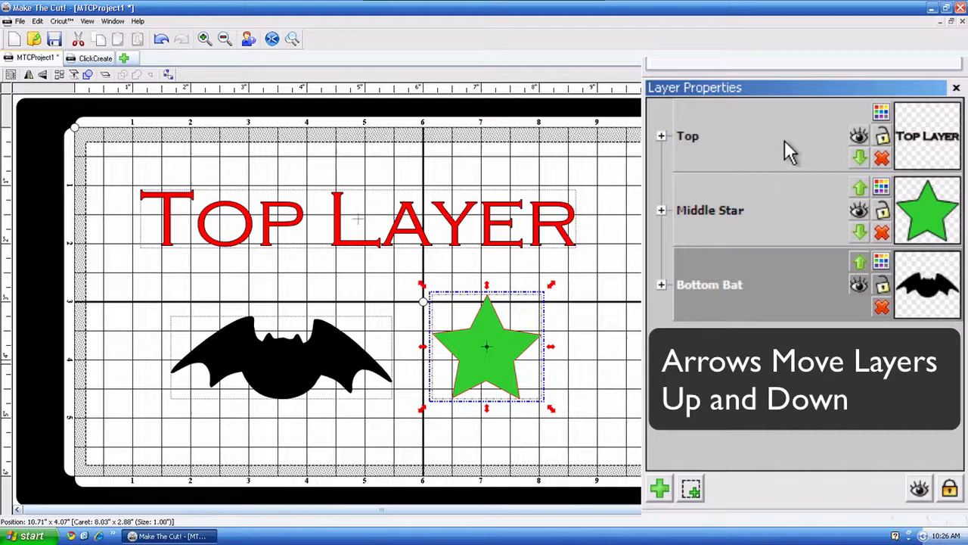
mouse_move(772, 242)
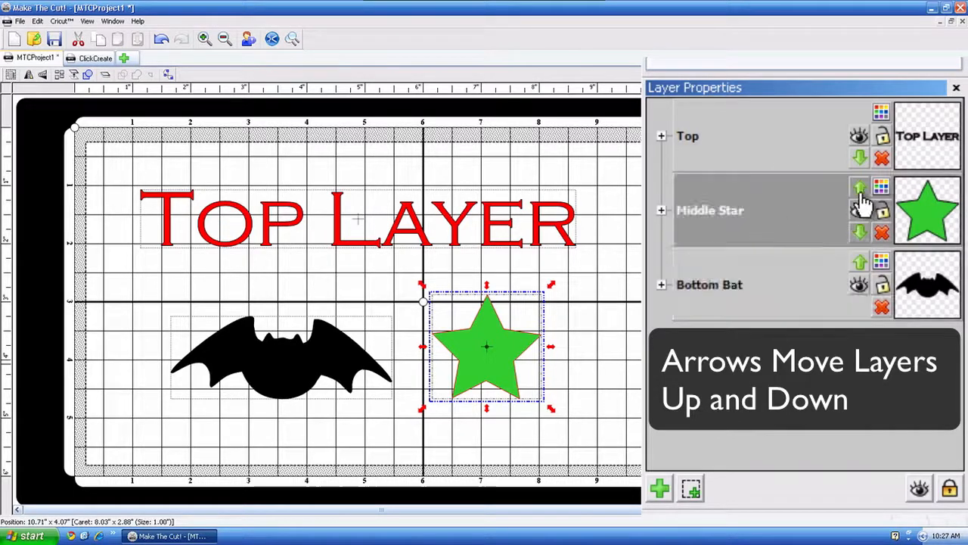
mouse_move(860, 188)
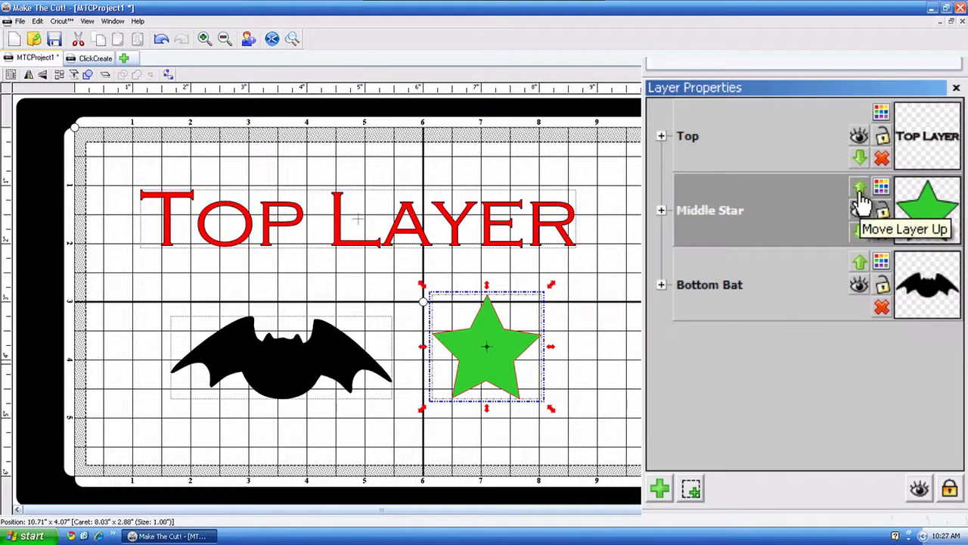
Raise Middle Star above Top, move the star over the text and right, then lower it.
left_click(859, 187)
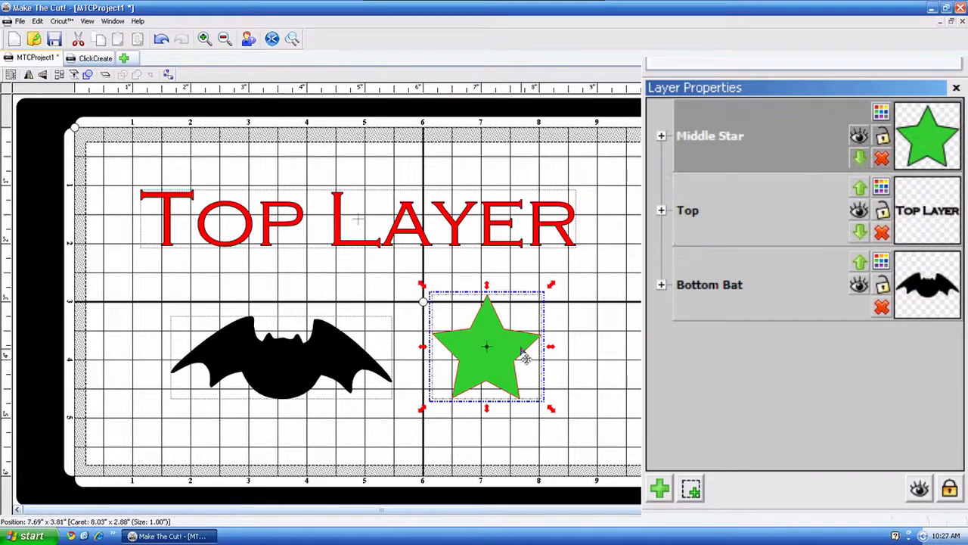
left_click_drag(486, 347, 352, 257)
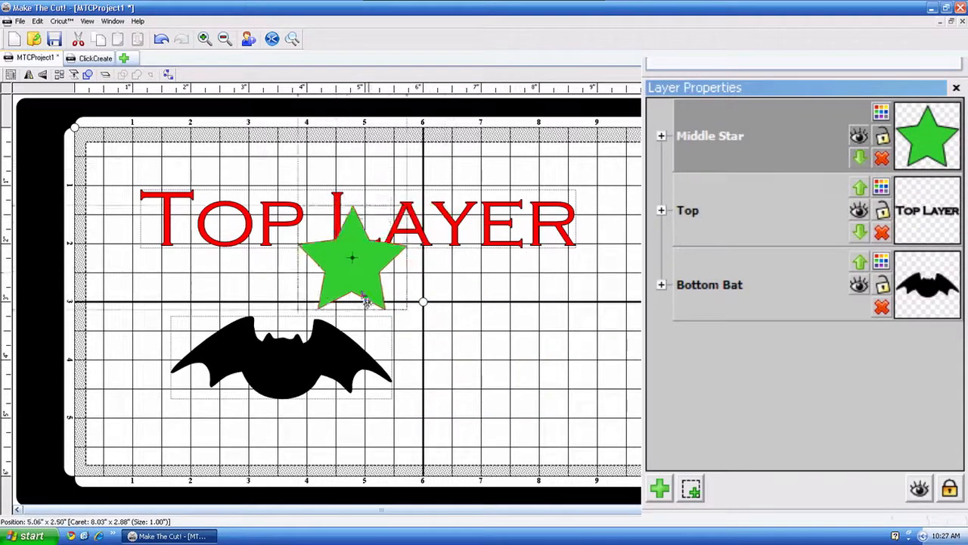
left_click_drag(351, 257, 434, 224)
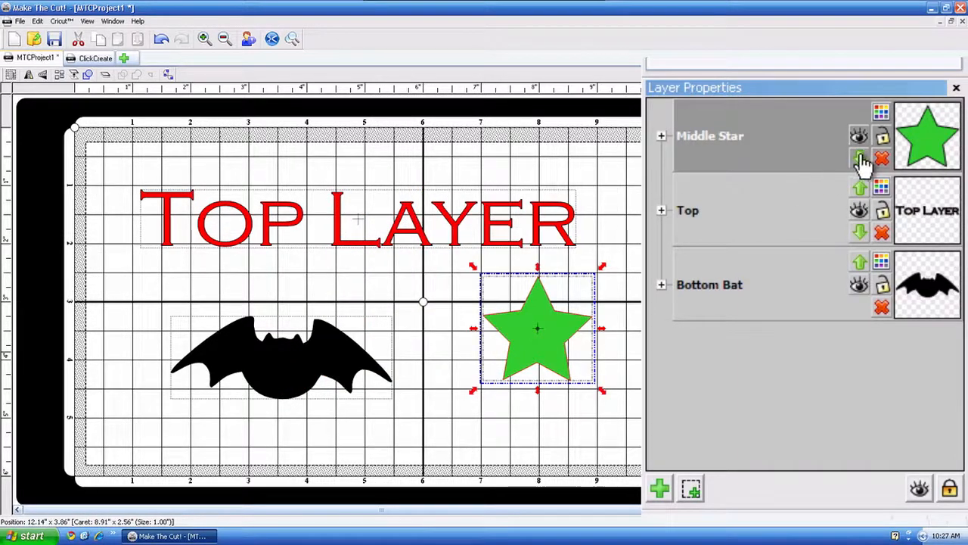
left_click(859, 159)
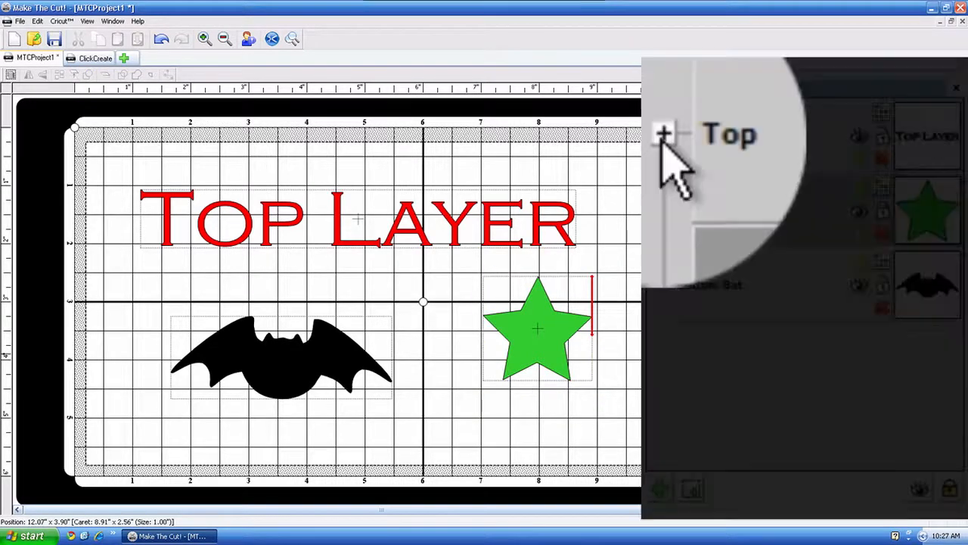
left_click(663, 134)
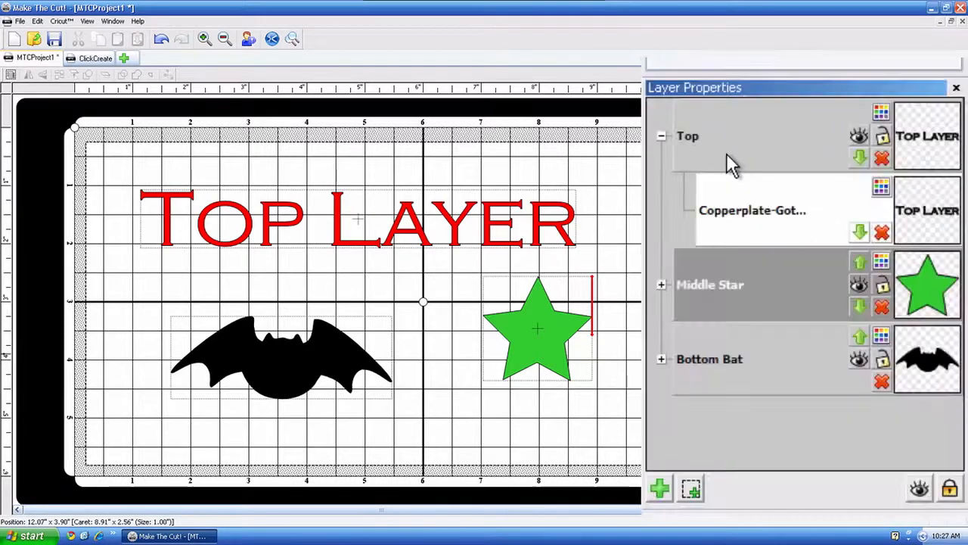
left_click(749, 148)
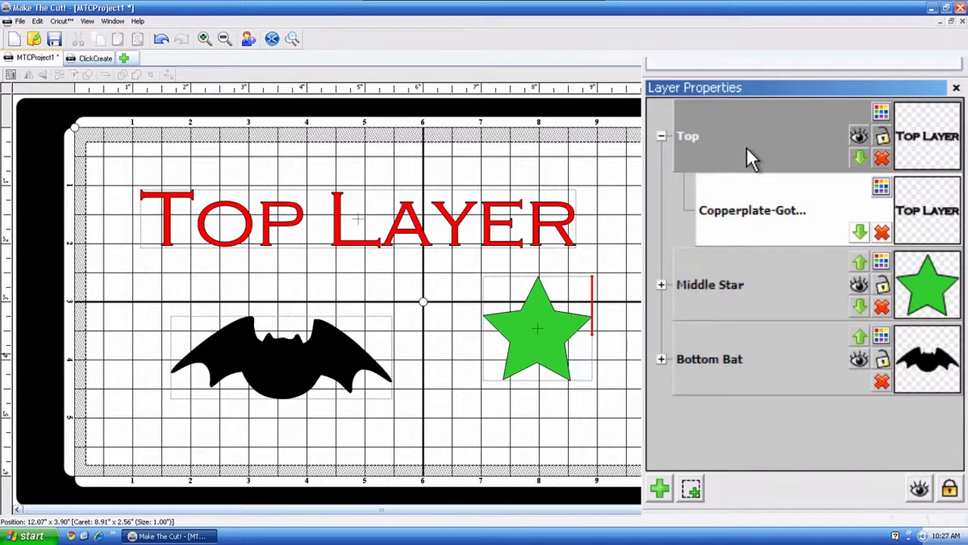
mouse_move(742, 147)
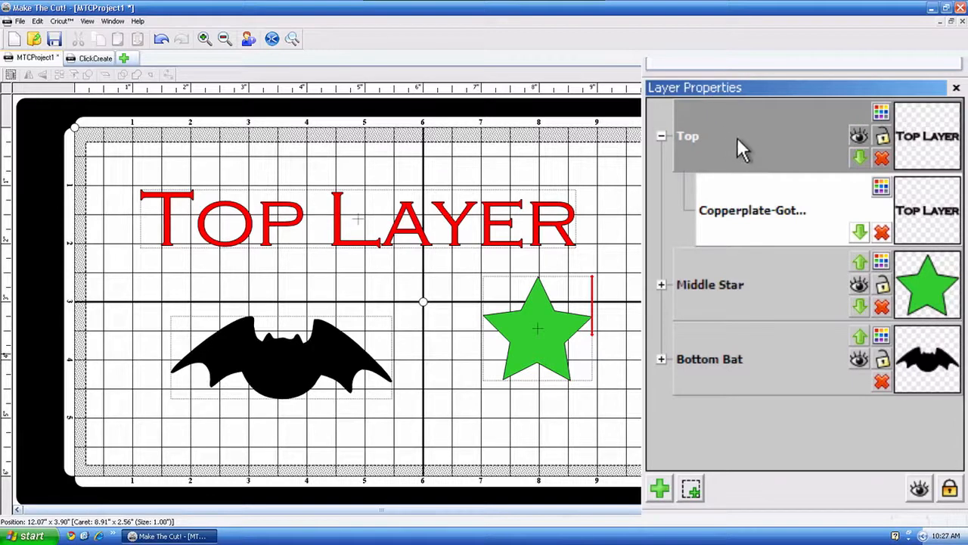
mouse_move(749, 307)
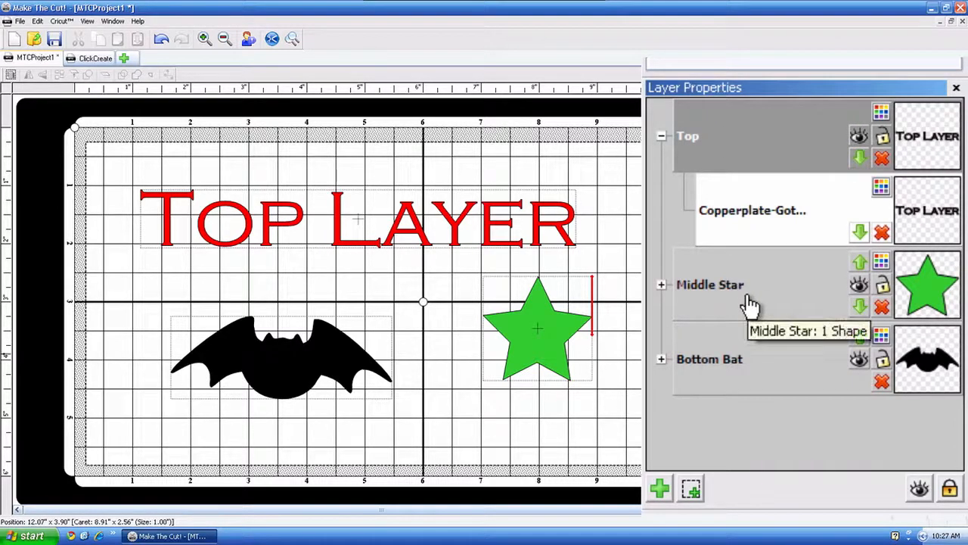
left_click(710, 285)
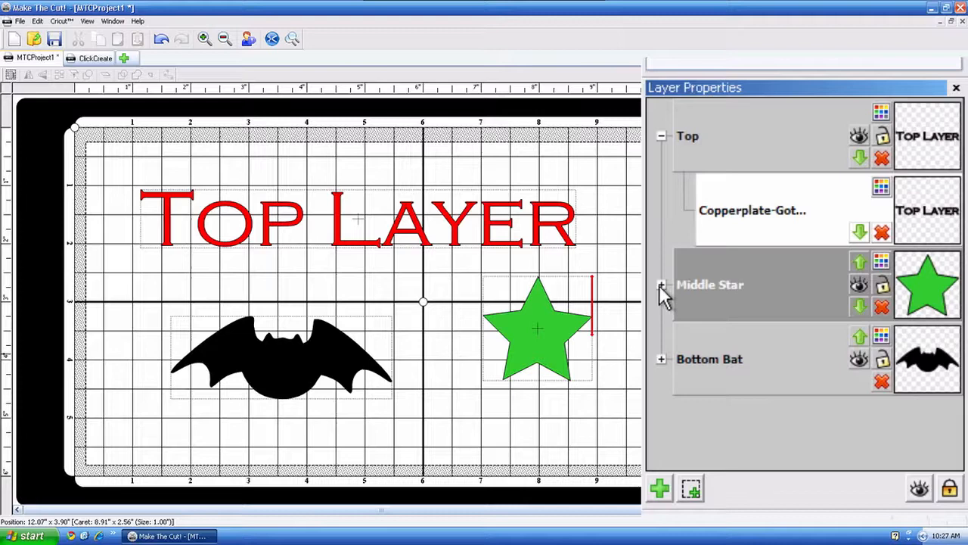
left_click(661, 285)
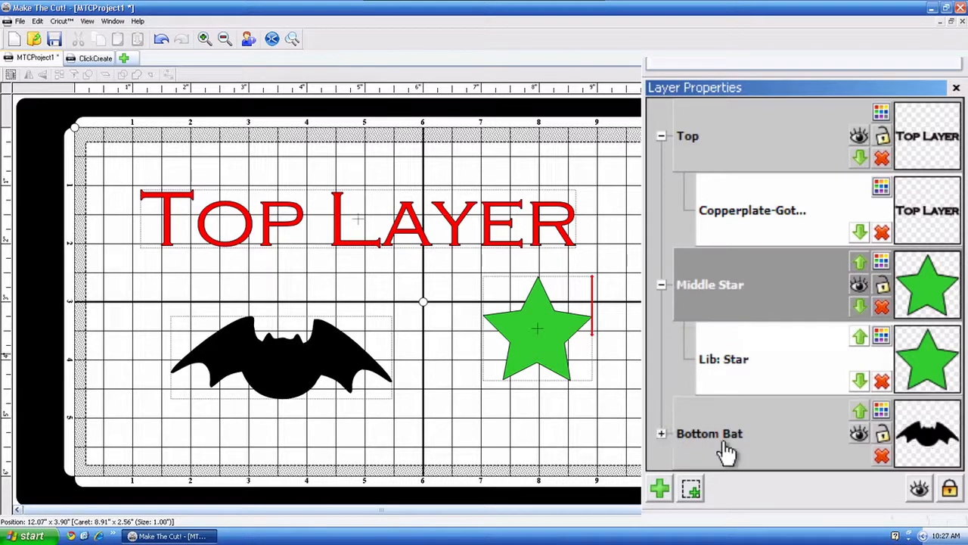
left_click(709, 433)
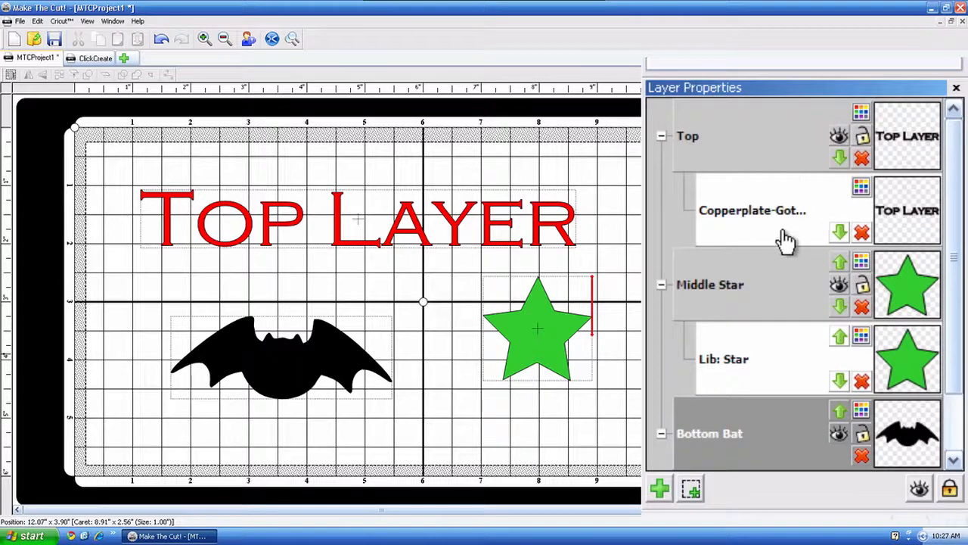
mouse_move(779, 227)
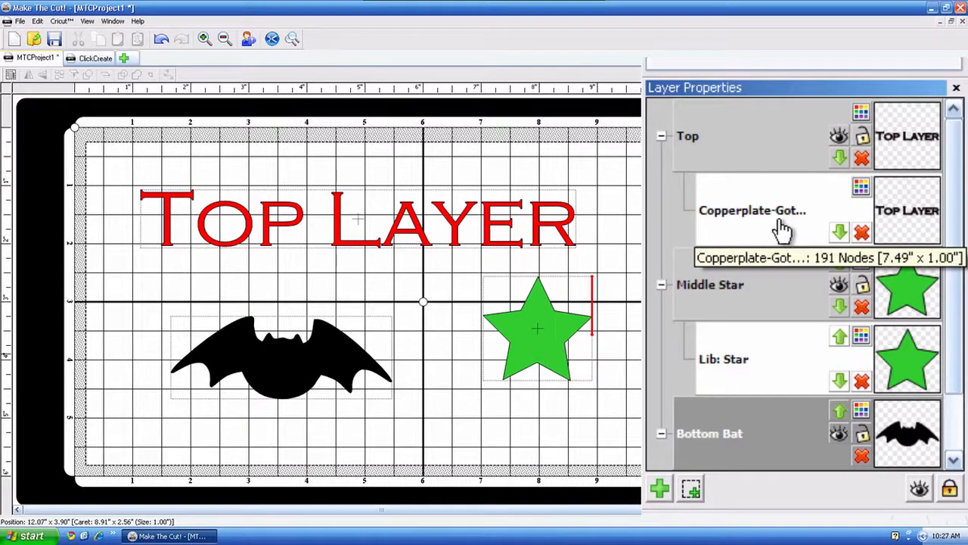
left_click(753, 210)
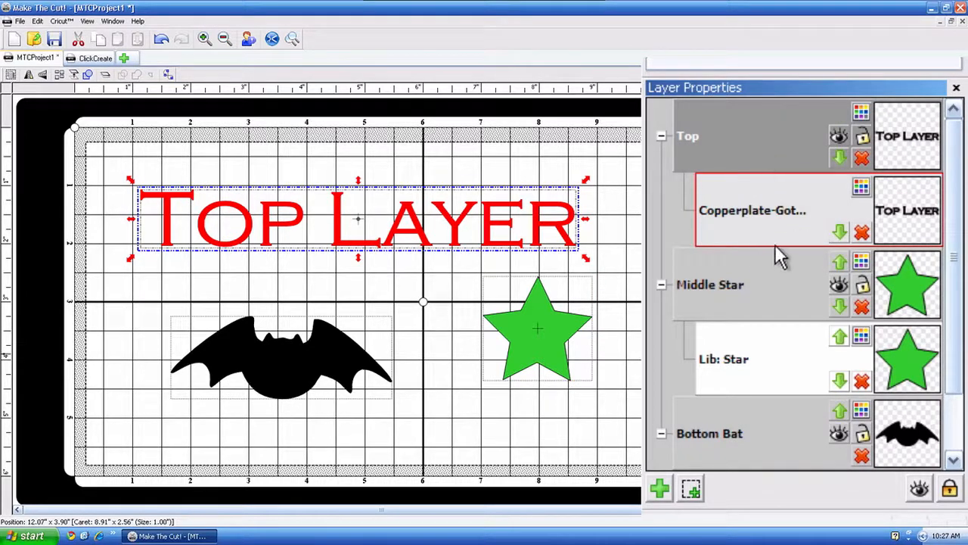
mouse_move(732, 361)
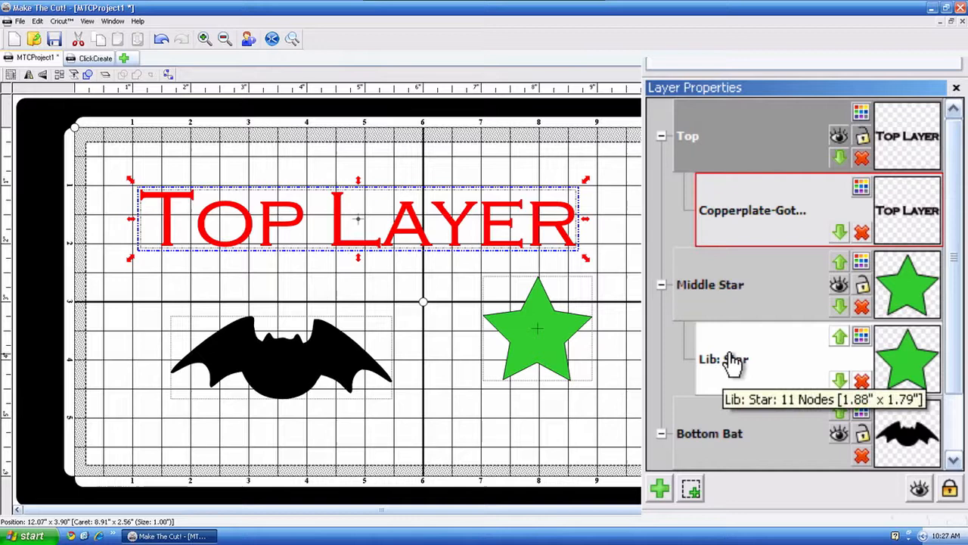
mouse_move(674, 189)
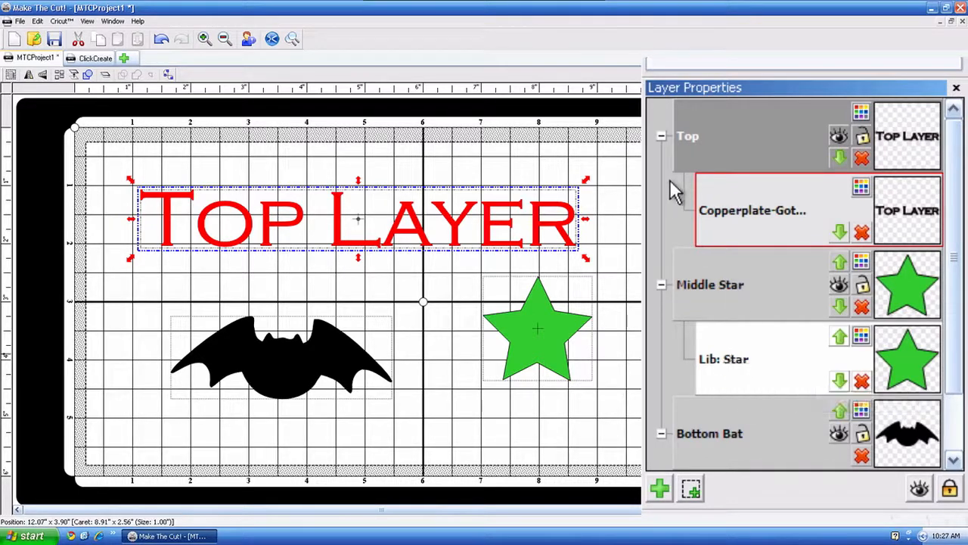
left_click(661, 136)
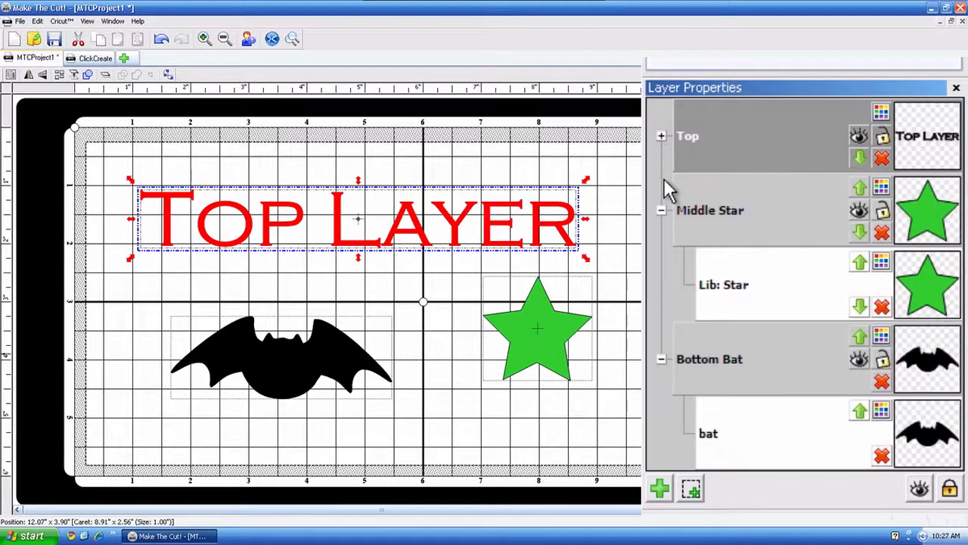
left_click(662, 211)
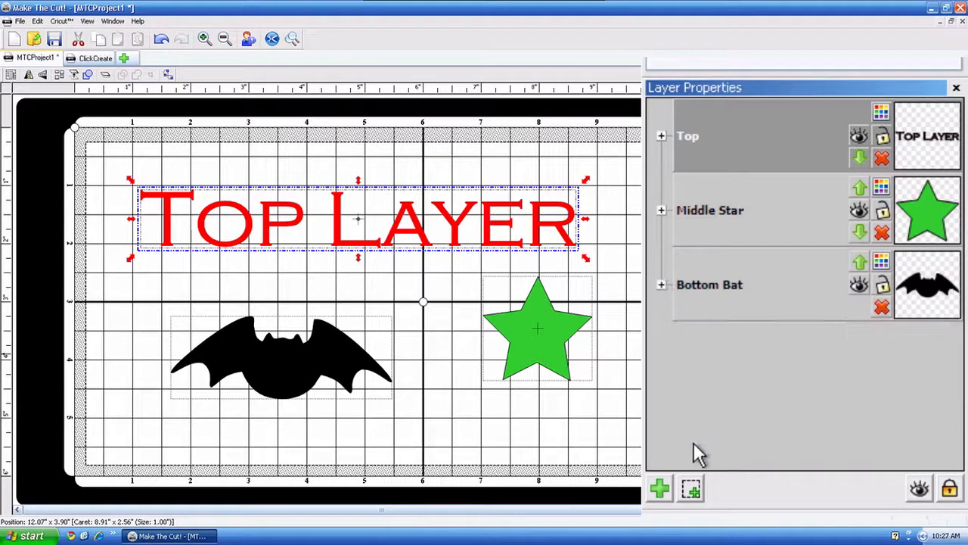
mouse_move(919, 492)
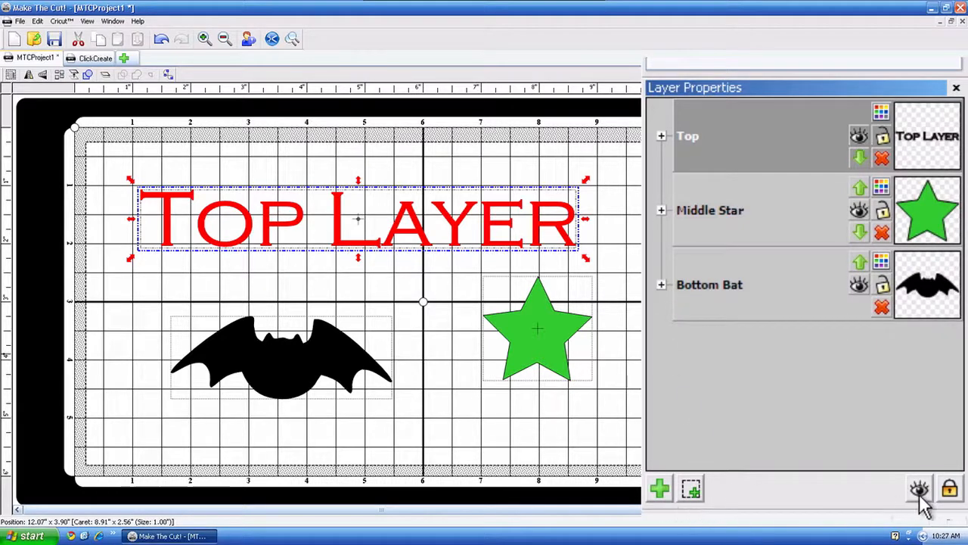
mouse_move(920, 489)
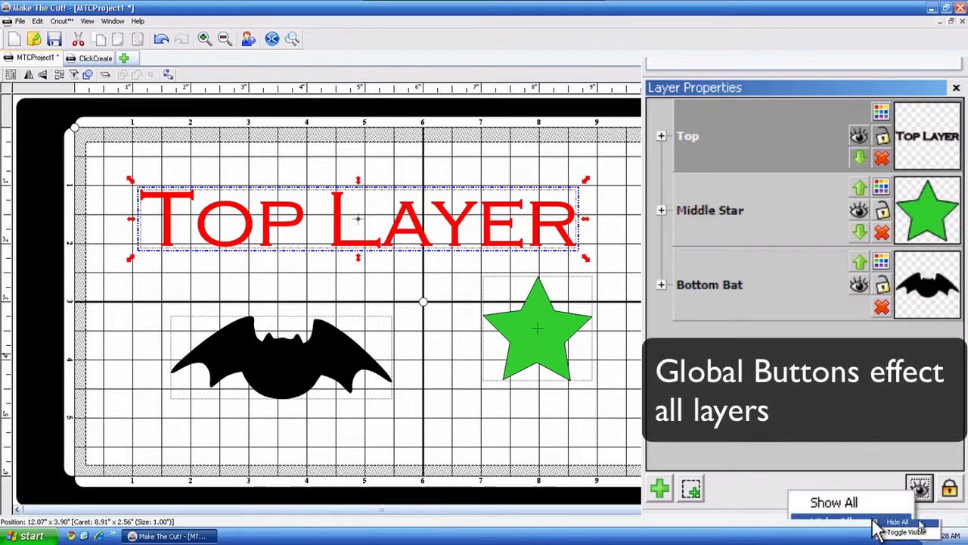
Hide every layer, show Middle Star again, and choose Lock All.
left_click(904, 526)
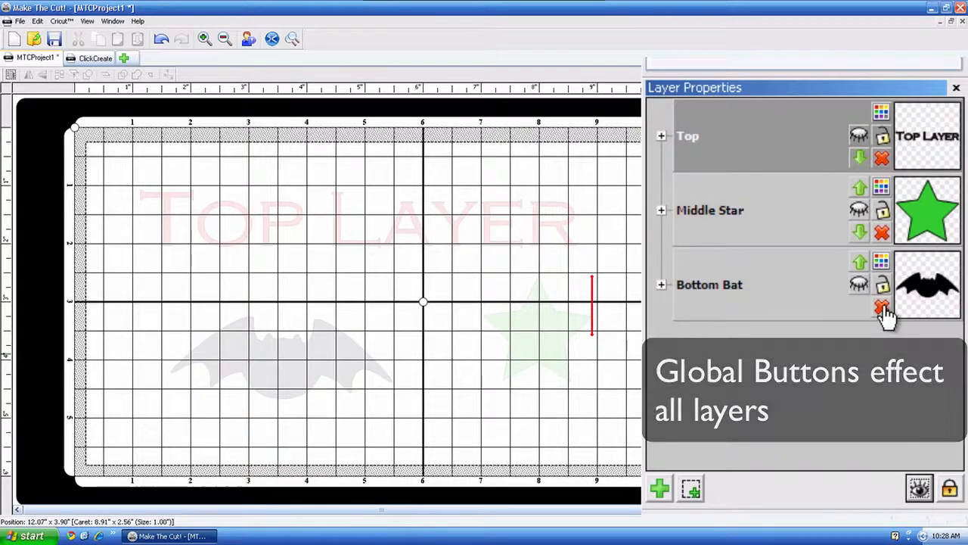
mouse_move(813, 227)
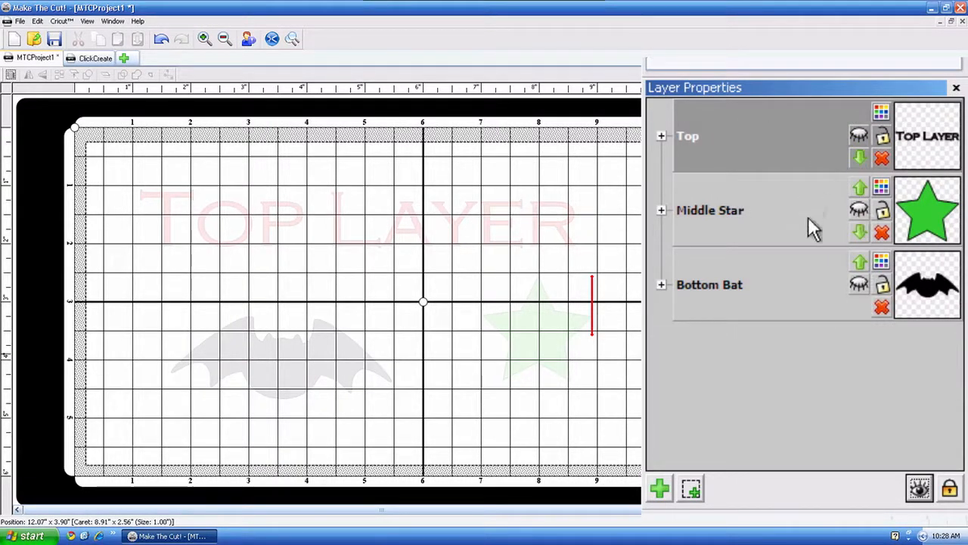
mouse_move(828, 242)
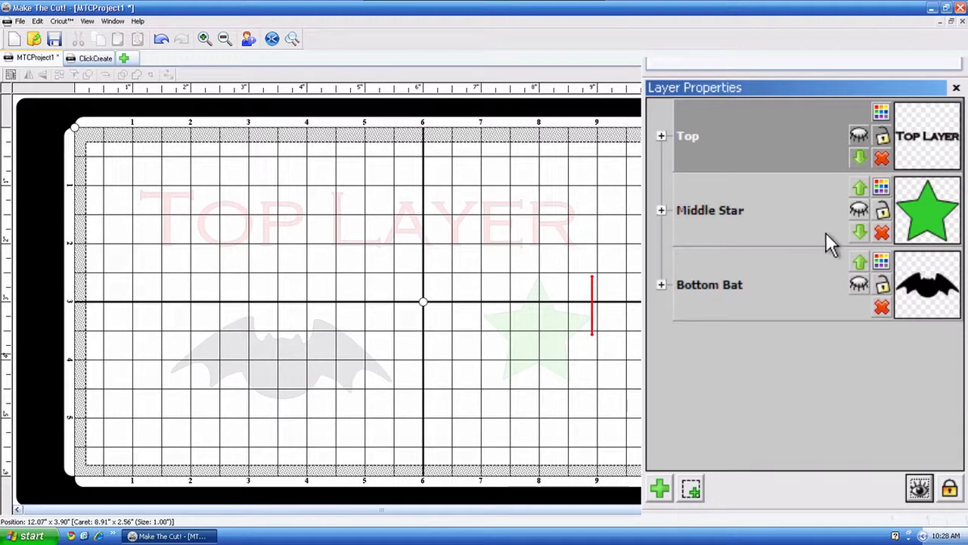
mouse_move(858, 211)
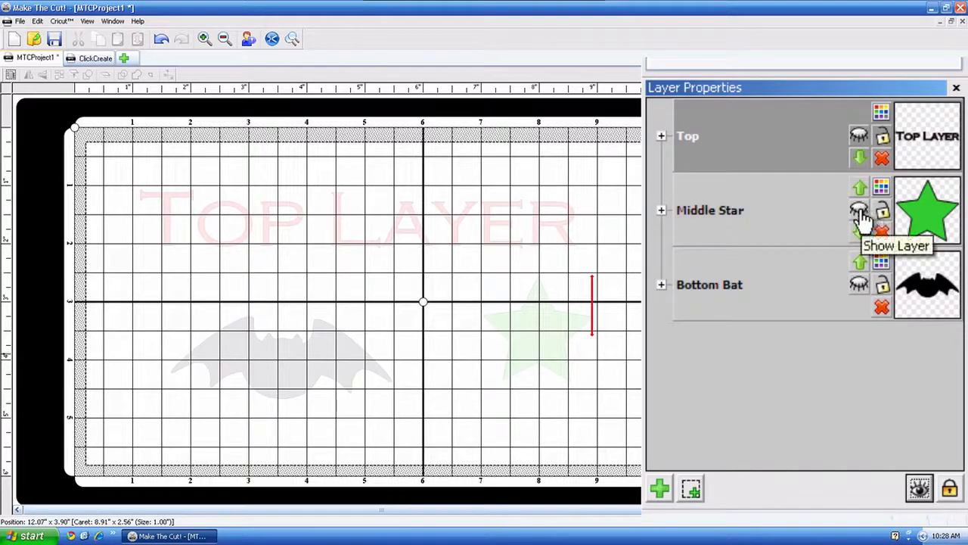
left_click(860, 211)
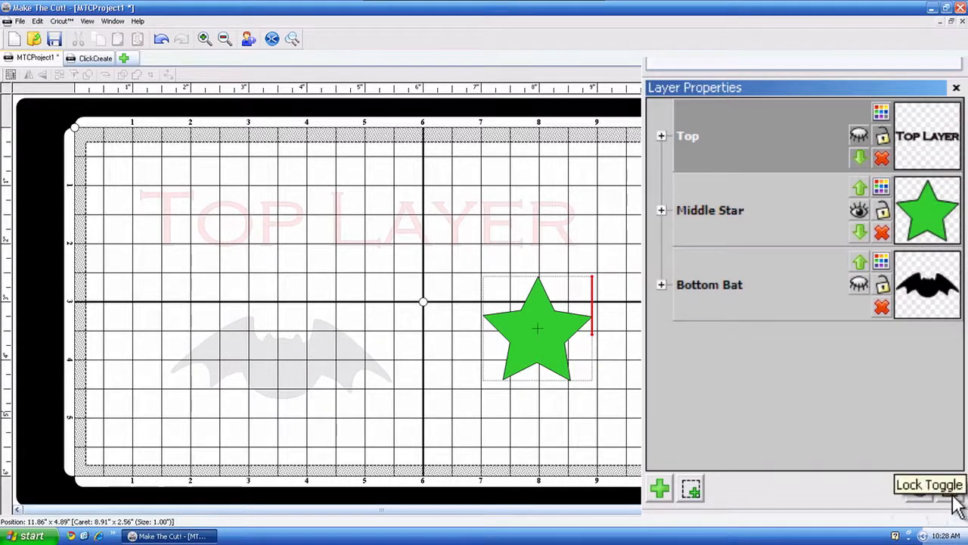
left_click(859, 210)
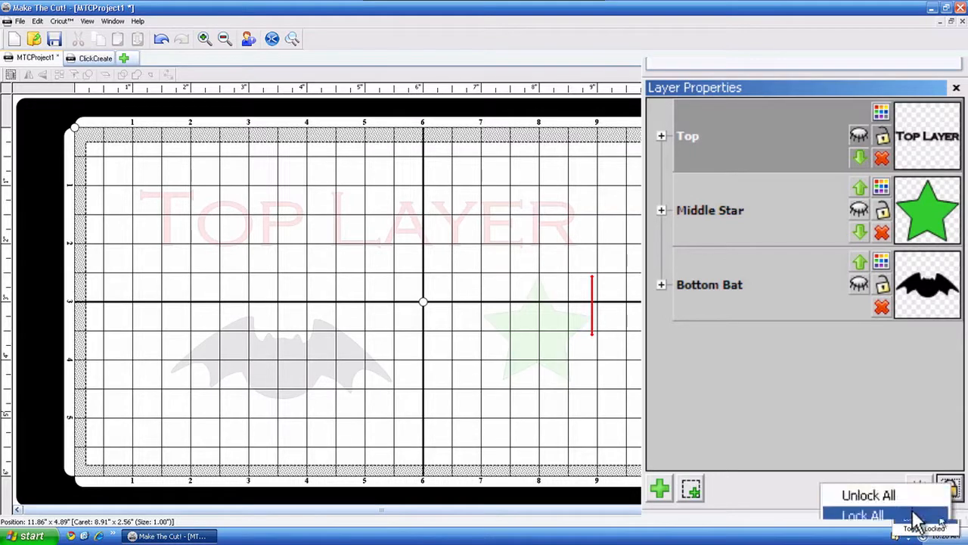
left_click(862, 515)
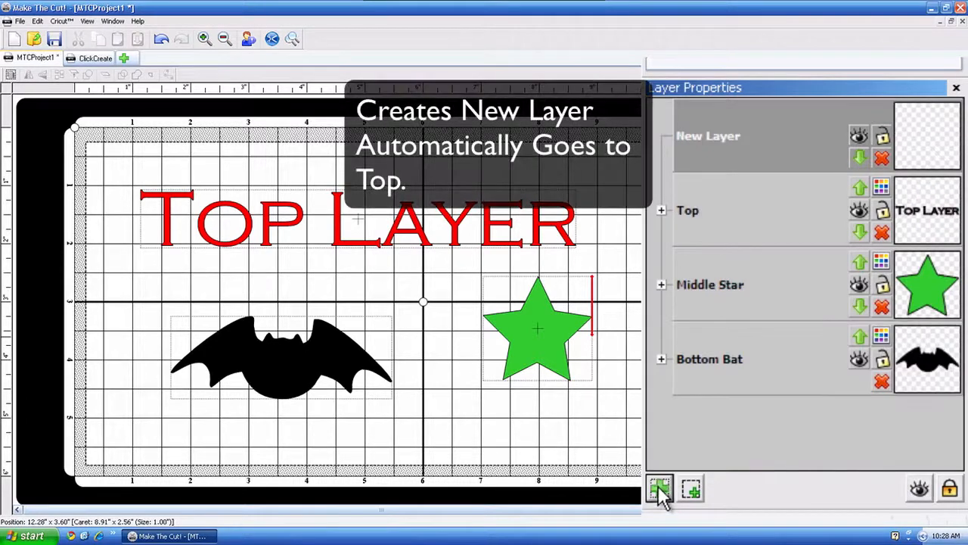
mouse_move(660, 488)
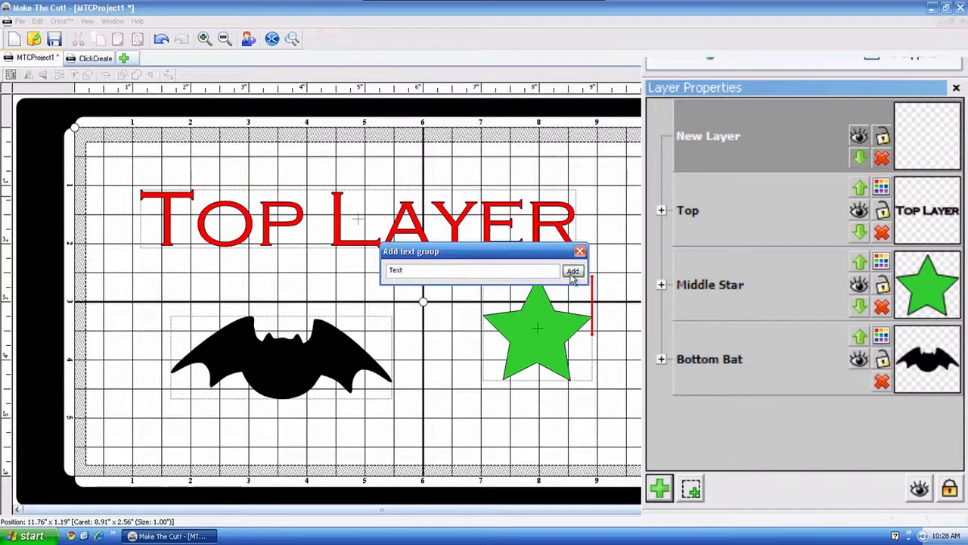
Add the word Text on the new layer, centre it on the mat, and begin renaming the layer.
left_click(573, 270)
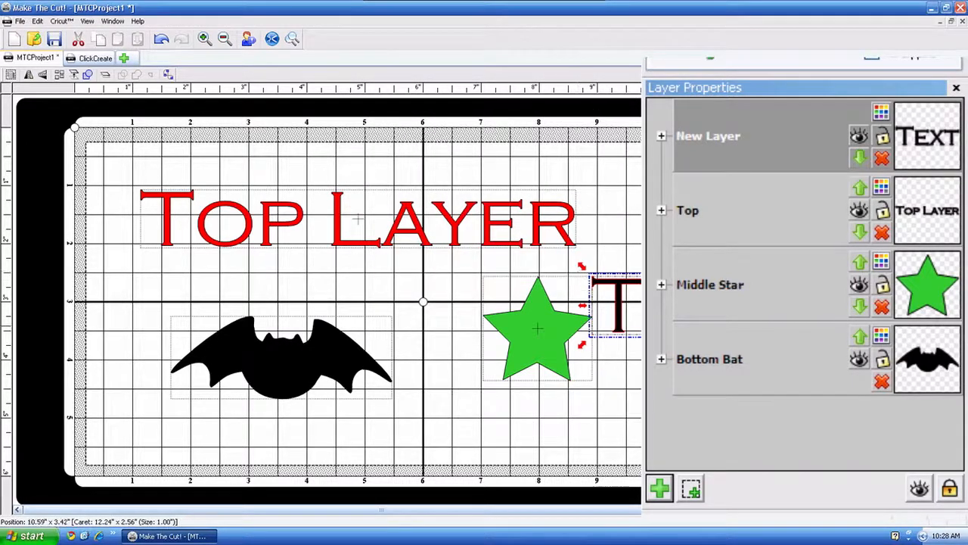
left_click_drag(616, 303, 481, 276)
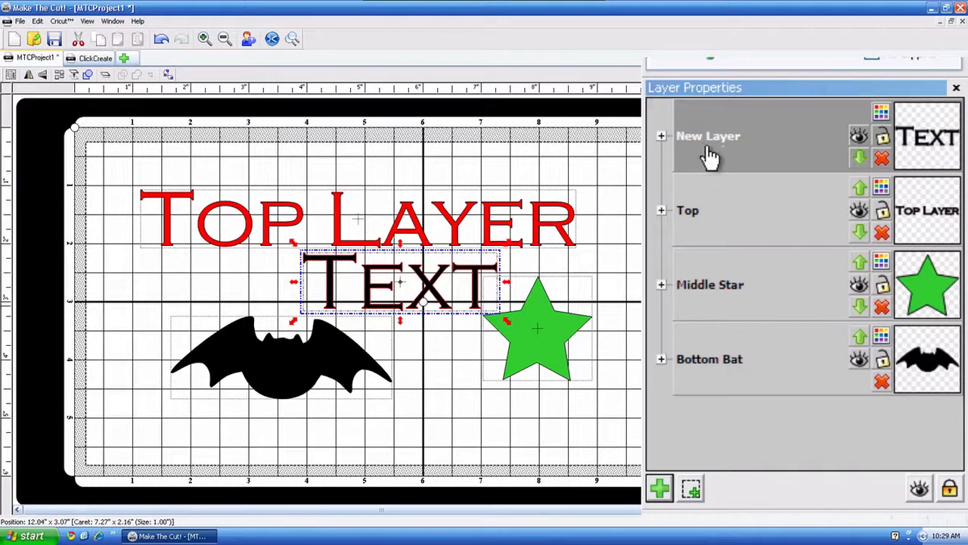
double_click(708, 136)
type("Text")
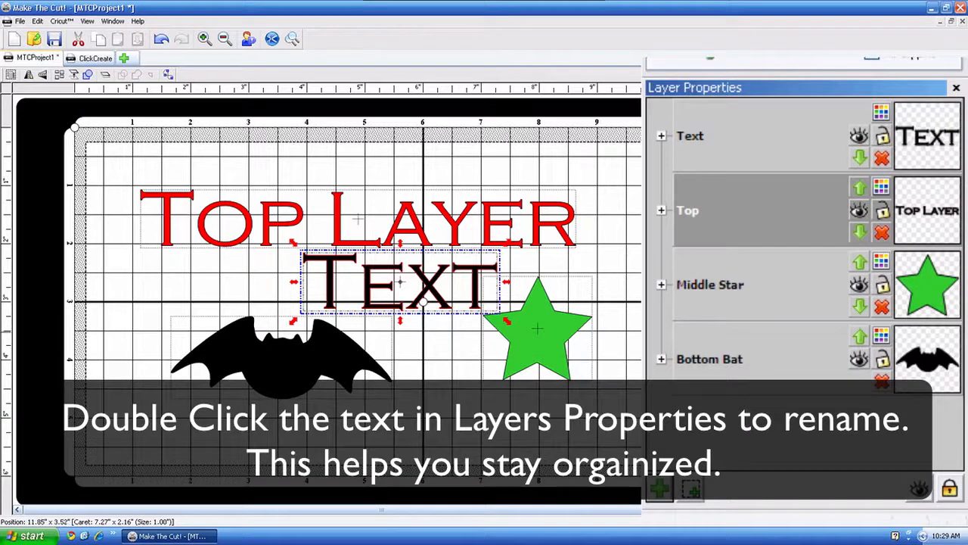
mouse_move(693, 140)
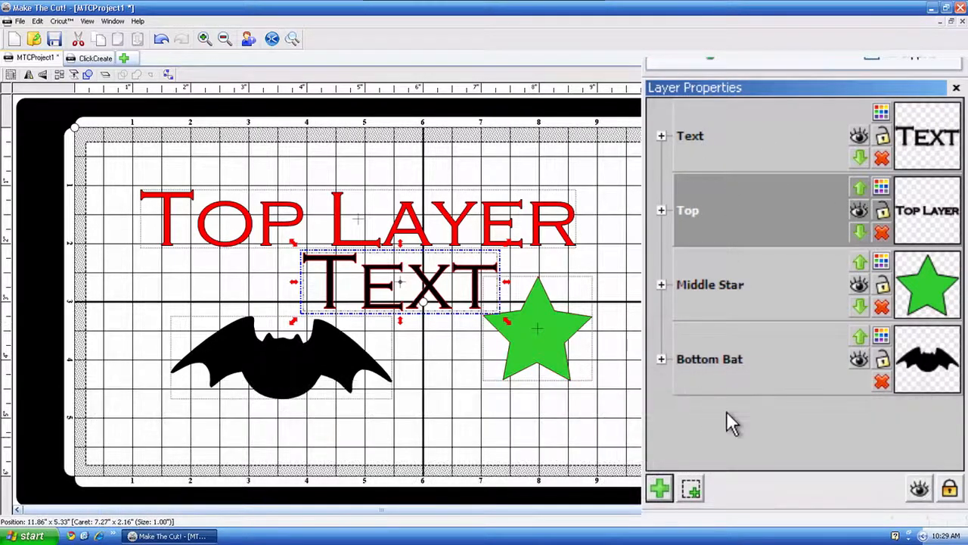
mouse_move(760, 219)
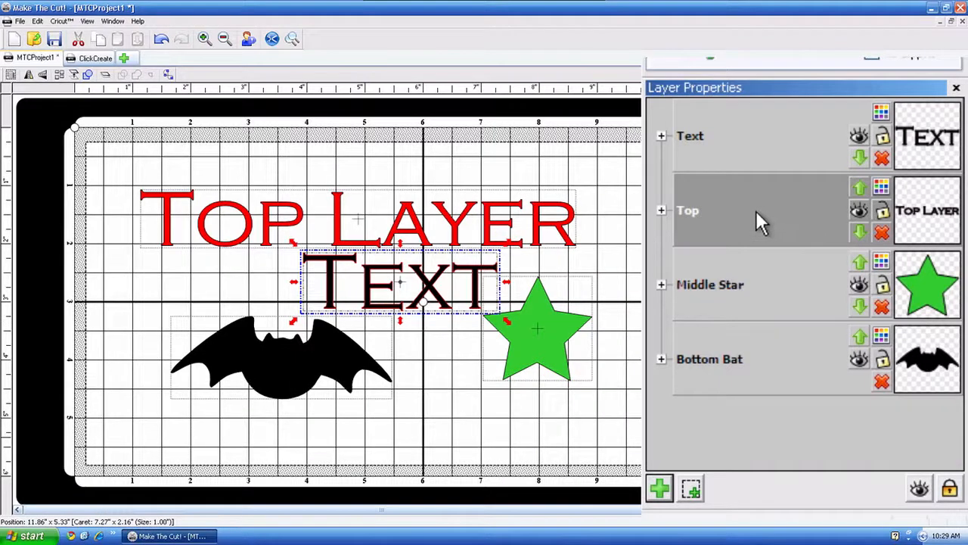
mouse_move(522, 264)
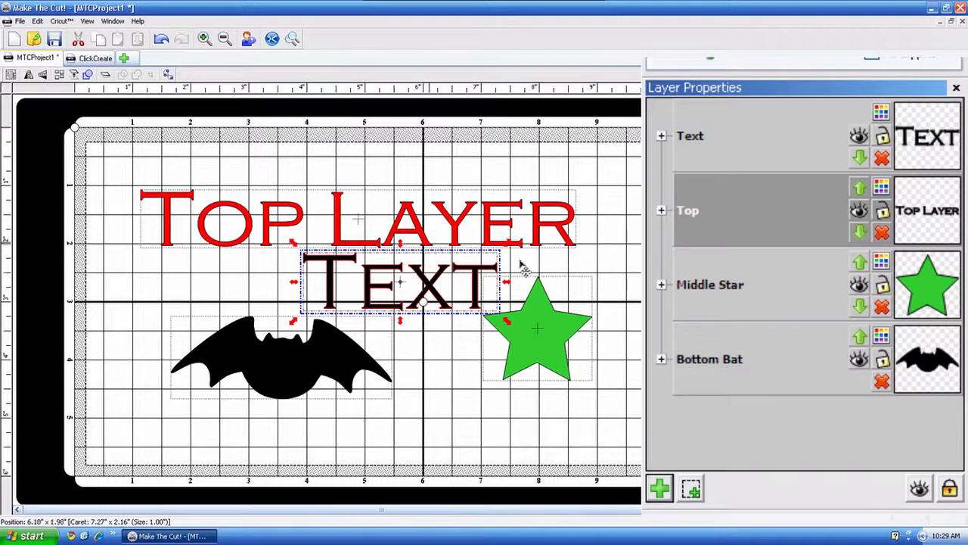
Merge the Top Layer words into a new layer and delete the emptied Text and Top layers.
left_click(356, 219)
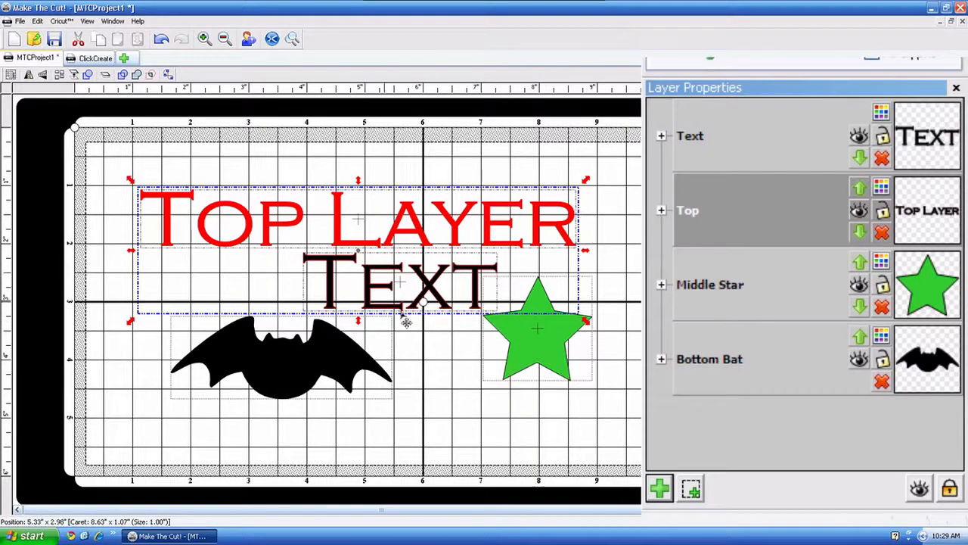
mouse_move(691, 488)
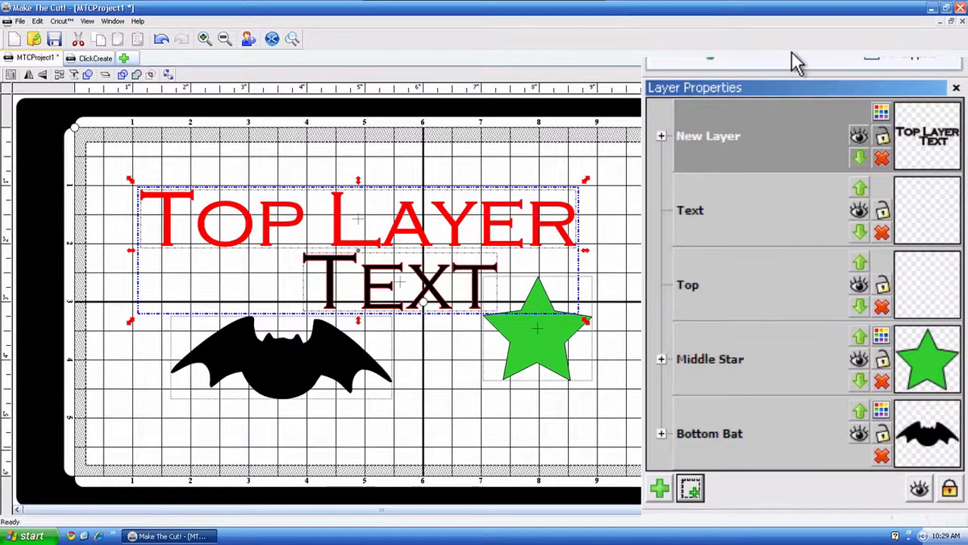
left_click(756, 210)
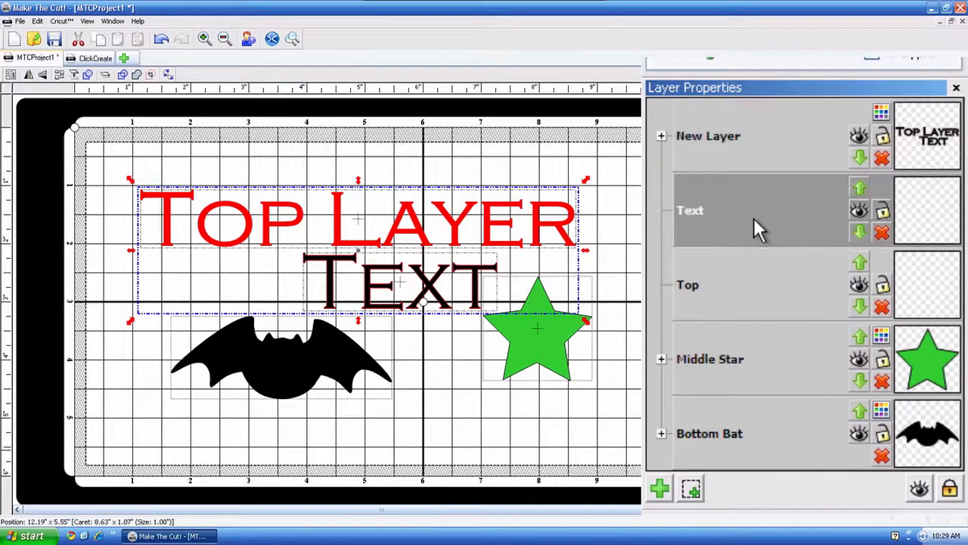
left_click(757, 284)
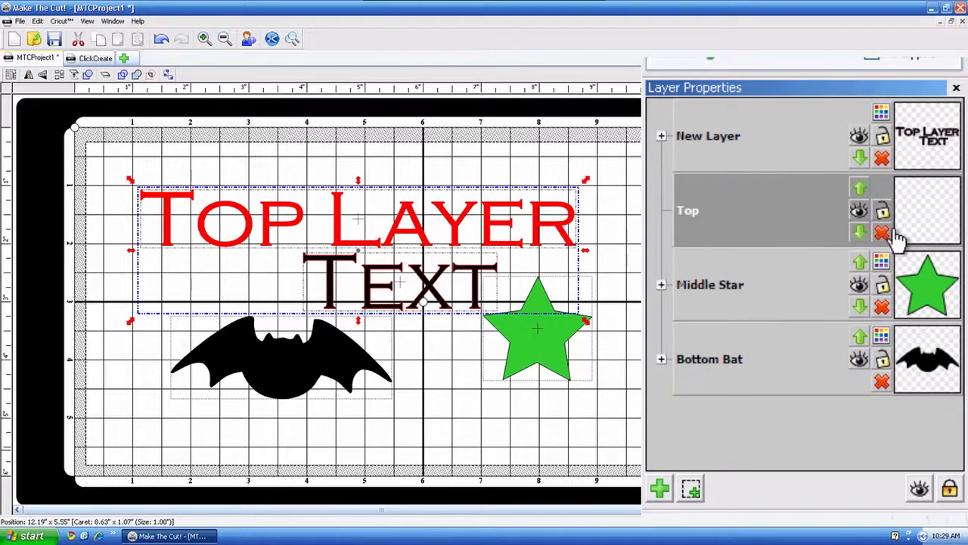
left_click(883, 235)
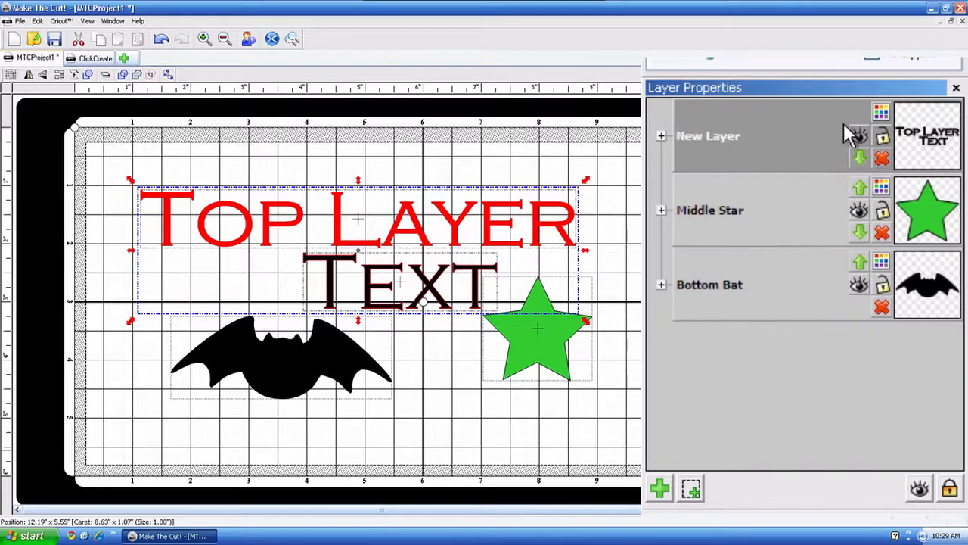
mouse_move(746, 133)
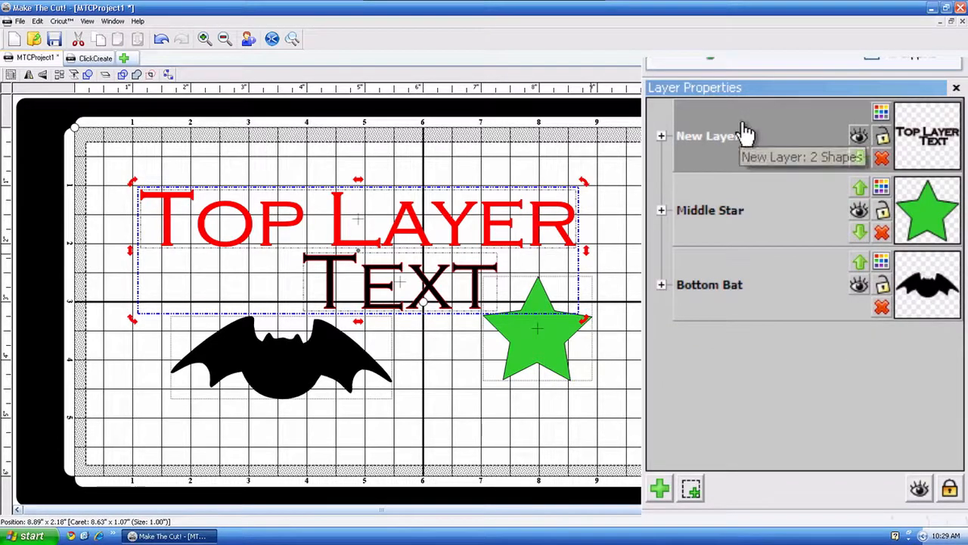
mouse_move(734, 142)
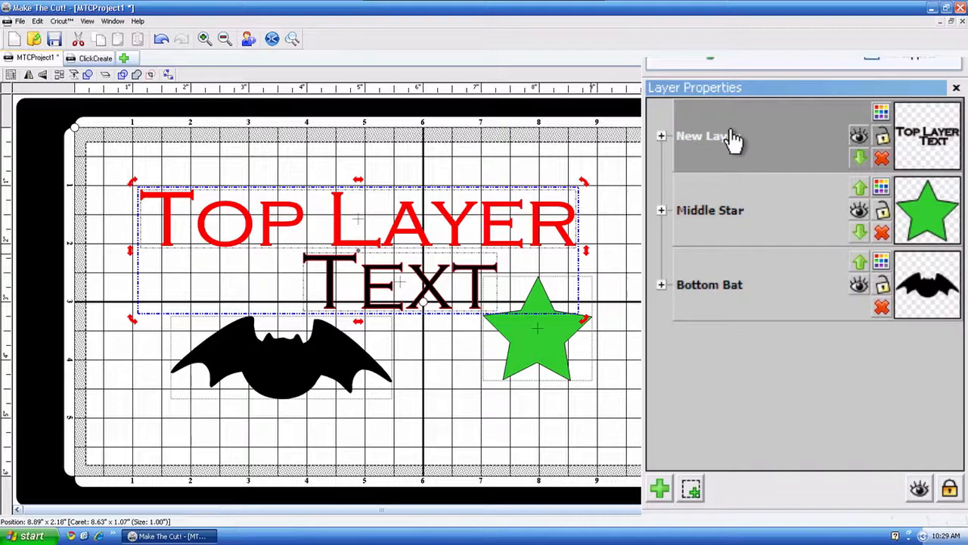
Expand the merged New Layer and rename it 'Text Layer'.
left_click(661, 136)
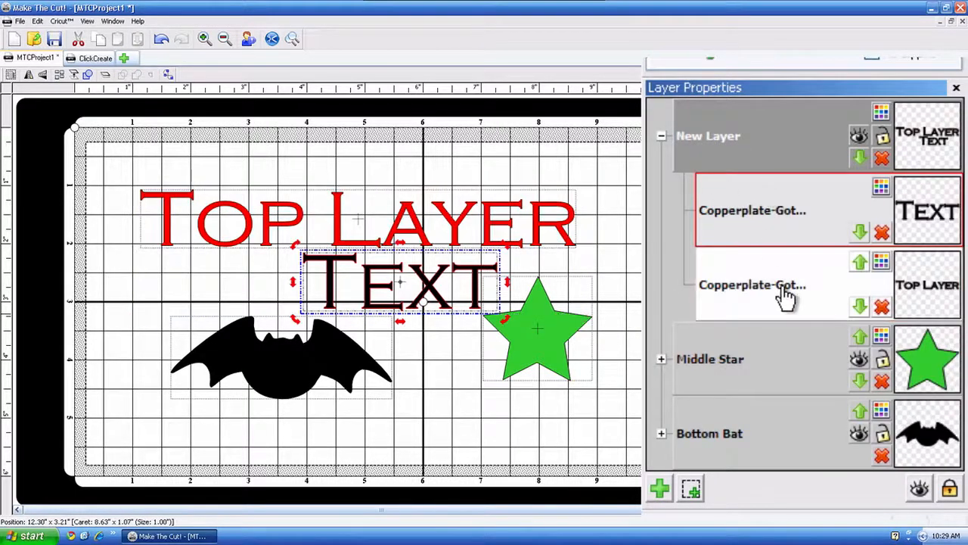
left_click(753, 285)
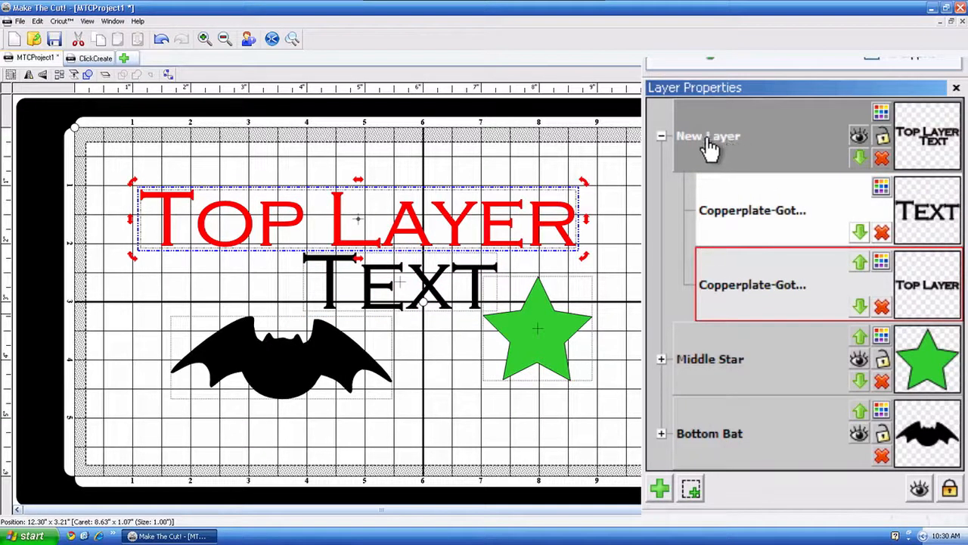
double_click(707, 135)
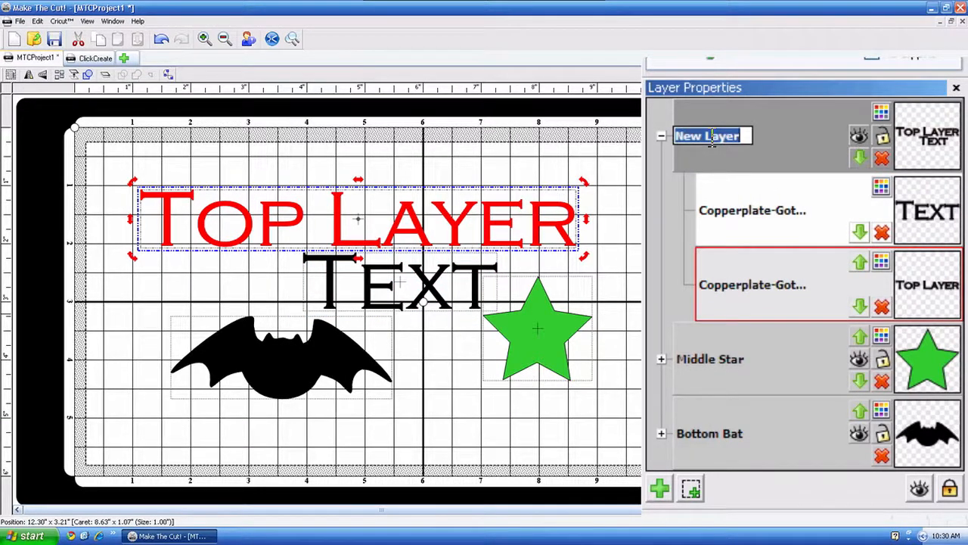
type("Te")
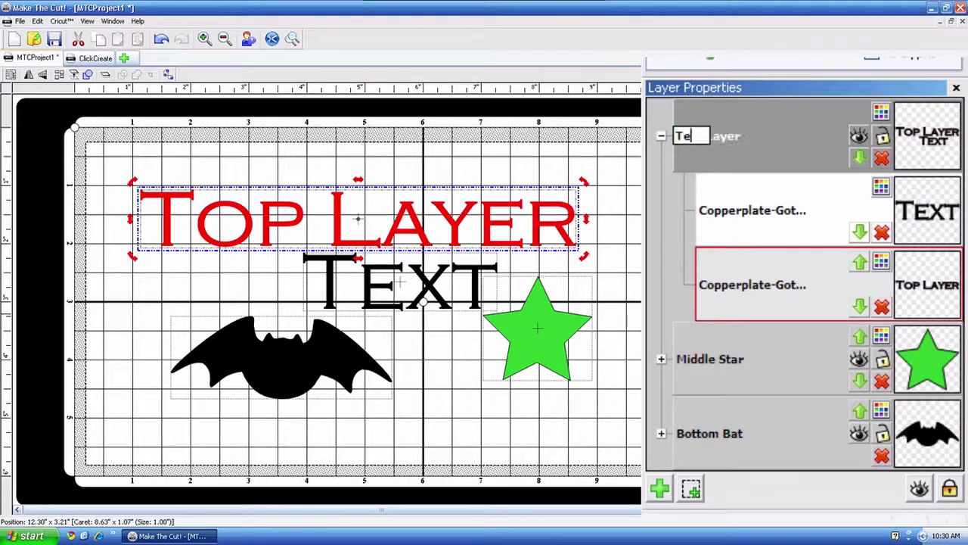
type("xt Layer")
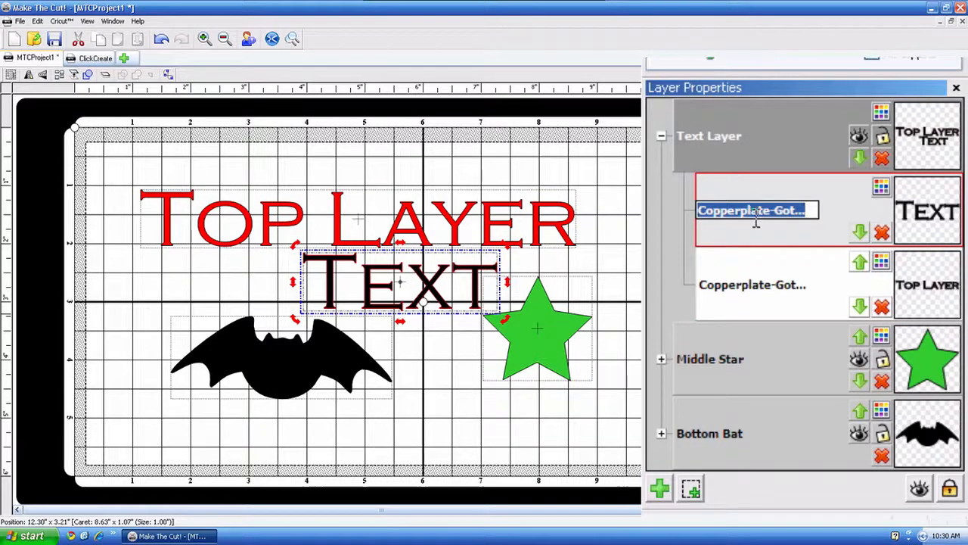
mouse_move(801, 314)
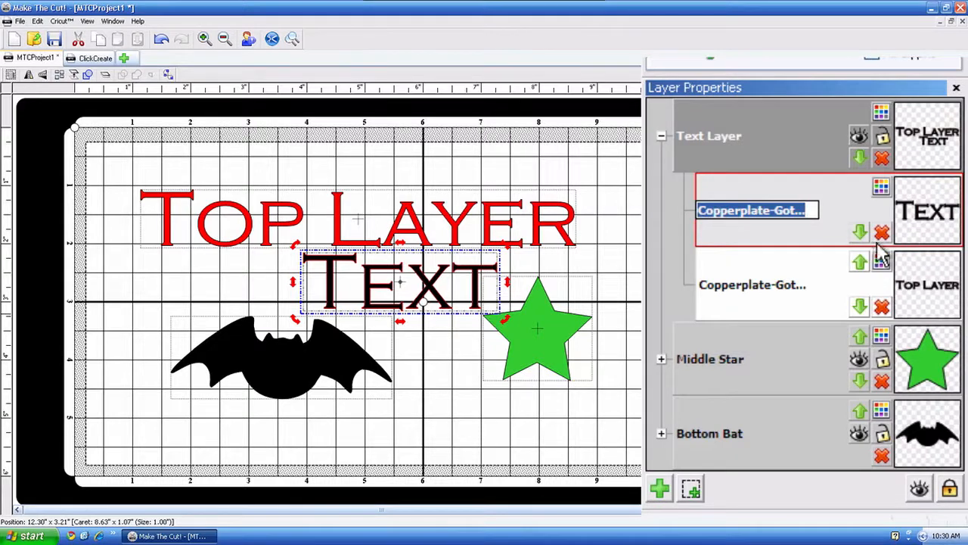
mouse_move(882, 233)
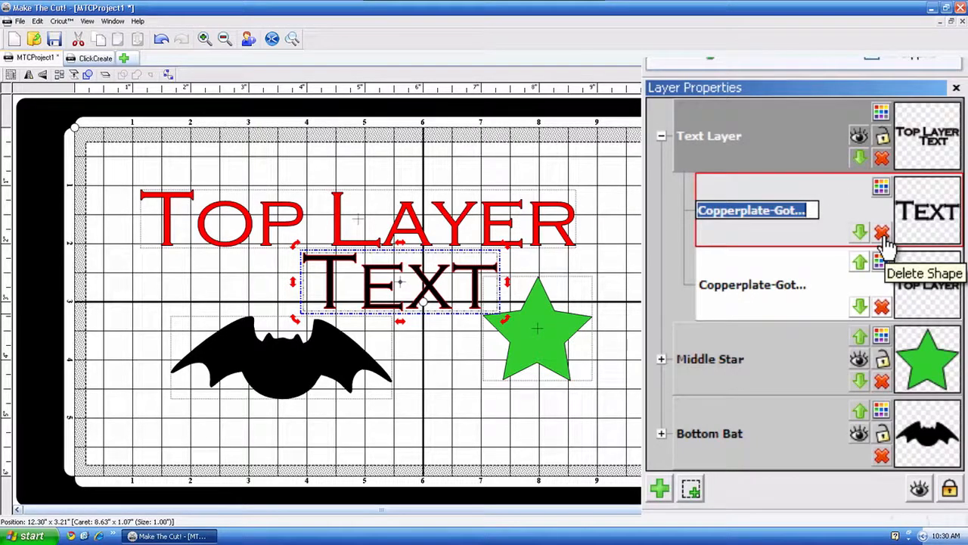
Delete the black Text shape from Text Layer using its red X.
left_click(882, 232)
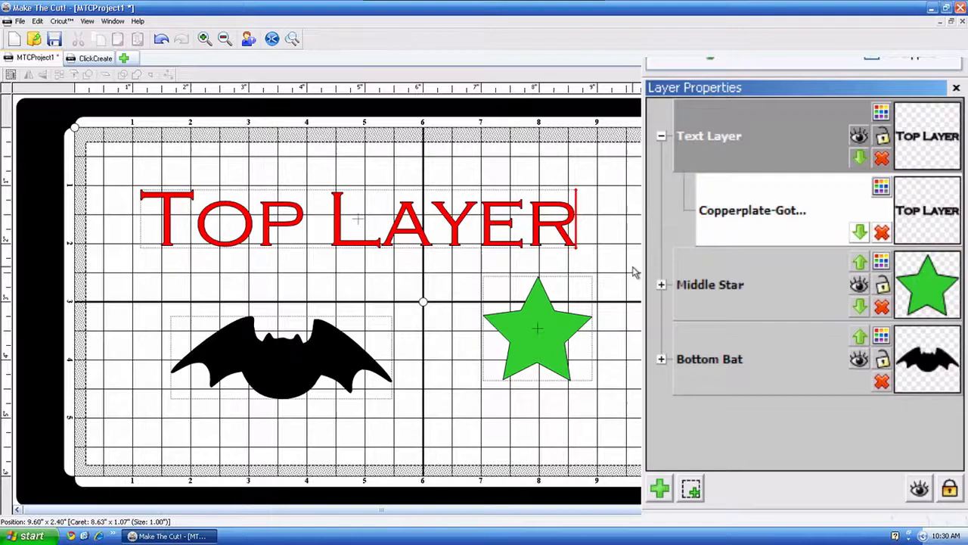